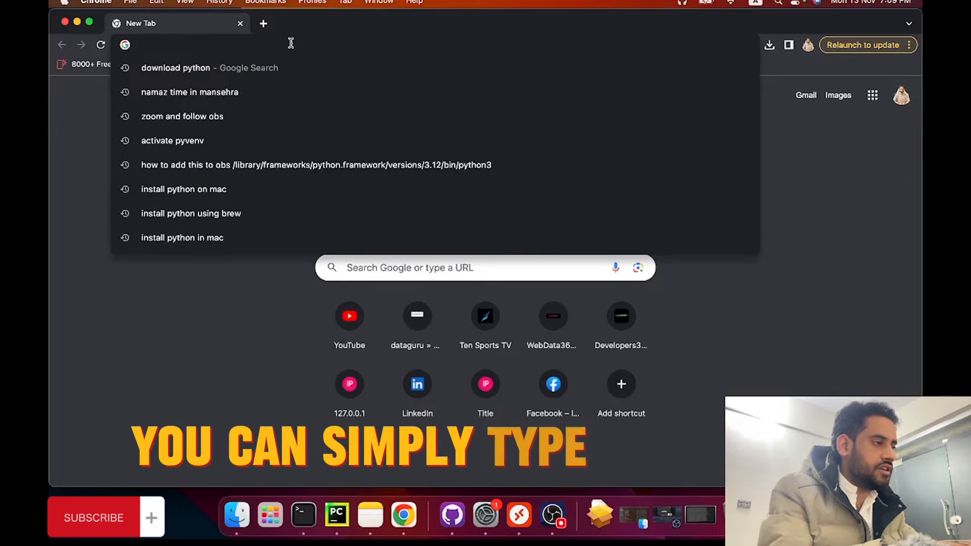
Go to colab.google and start a new blank notebook.
type("colab.google")
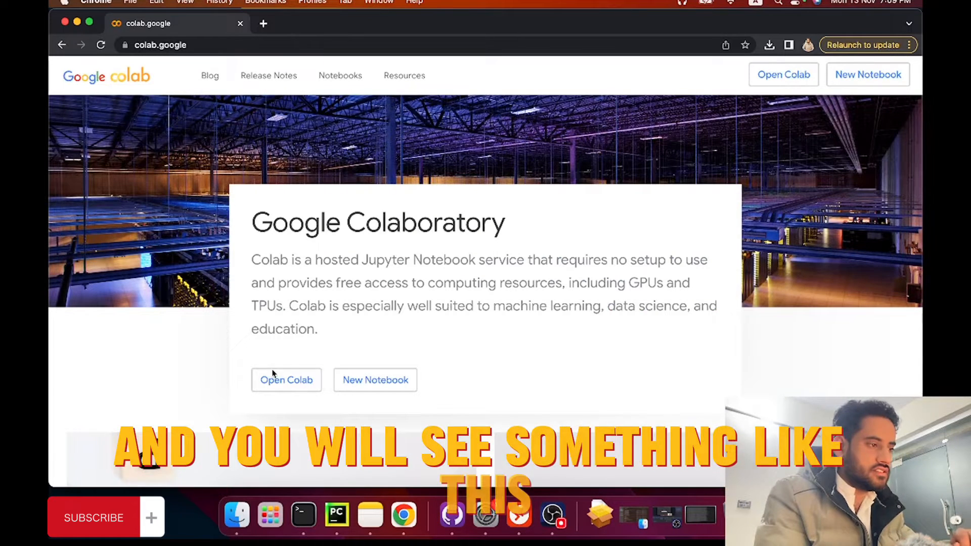
left_click(375, 380)
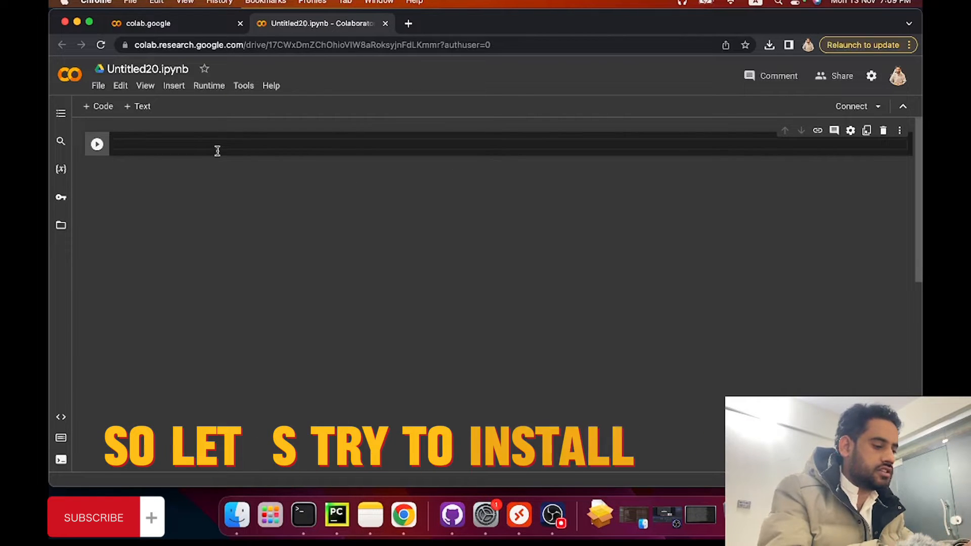
type("!")
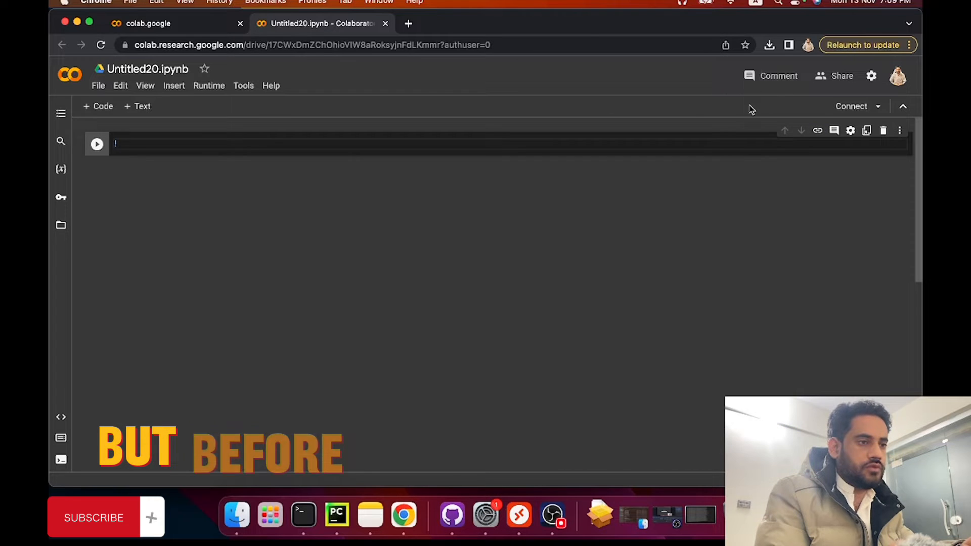
mouse_move(814, 107)
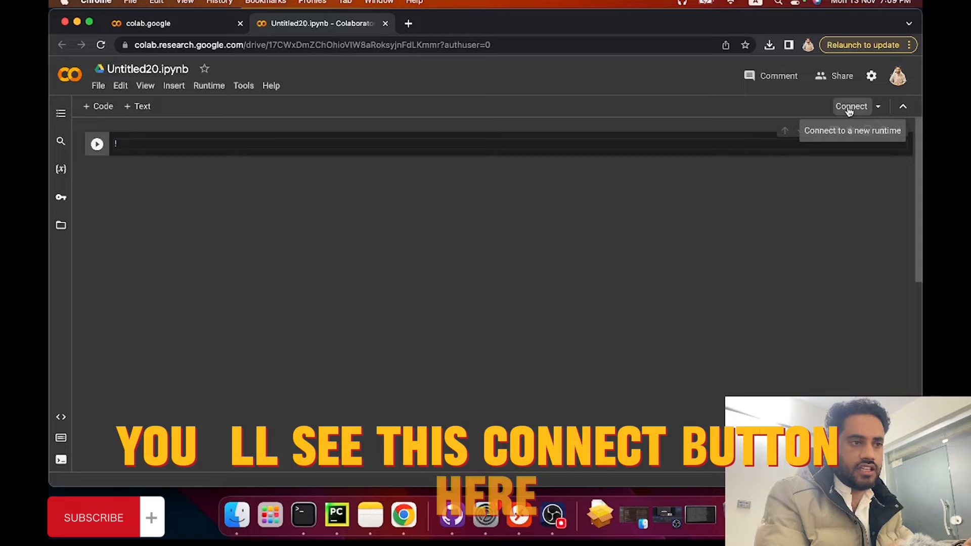
left_click(852, 106)
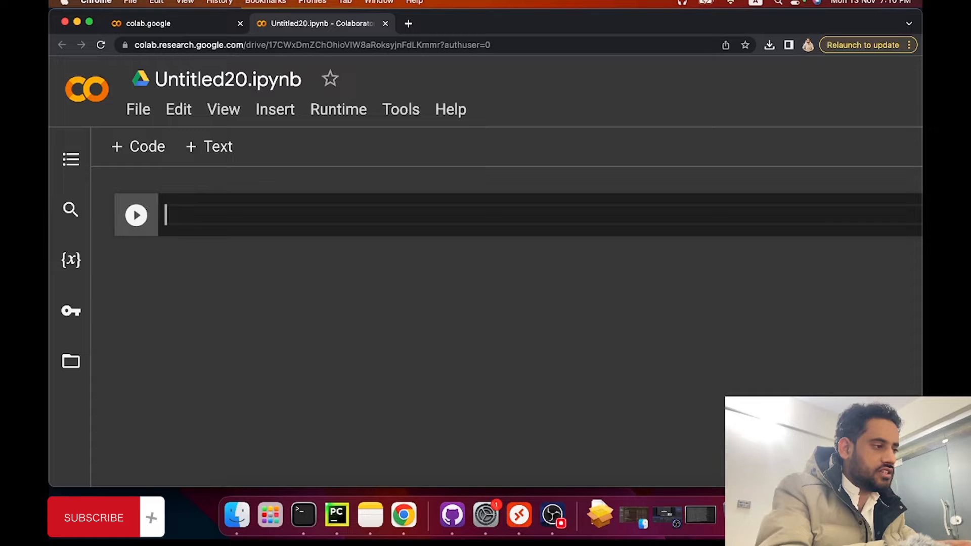
Run !pip3 install scrapy in the first cell to install Scrapy and its dependencies.
type("!")
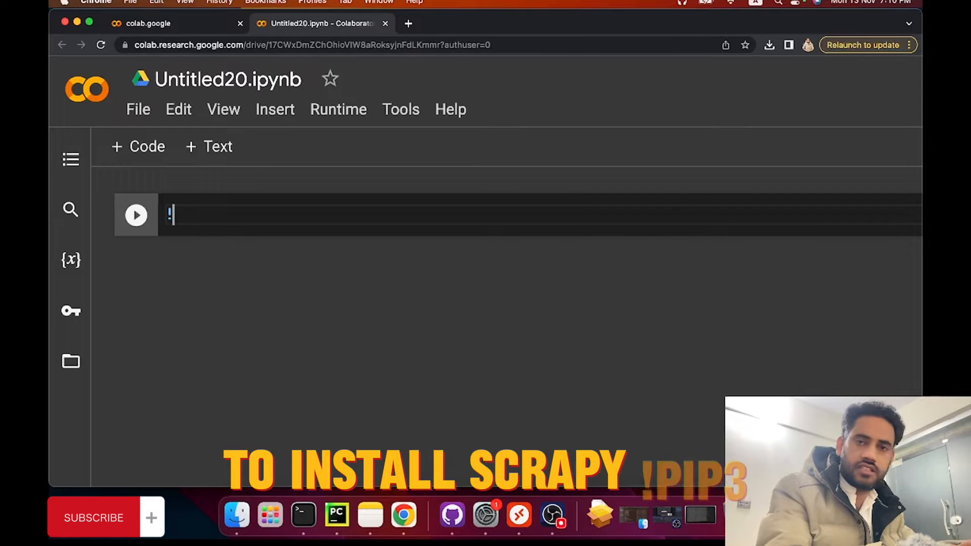
type("pip3 insta")
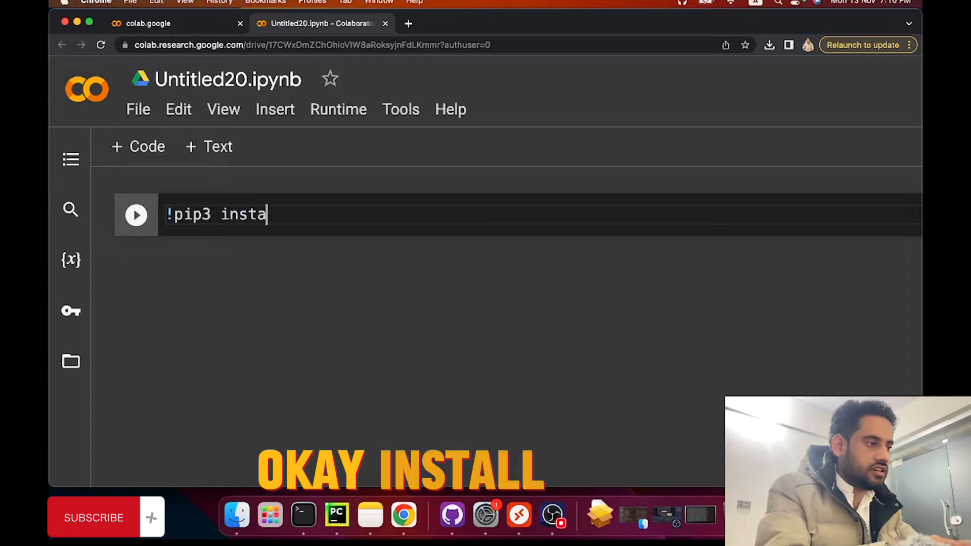
type("ll scrapy")
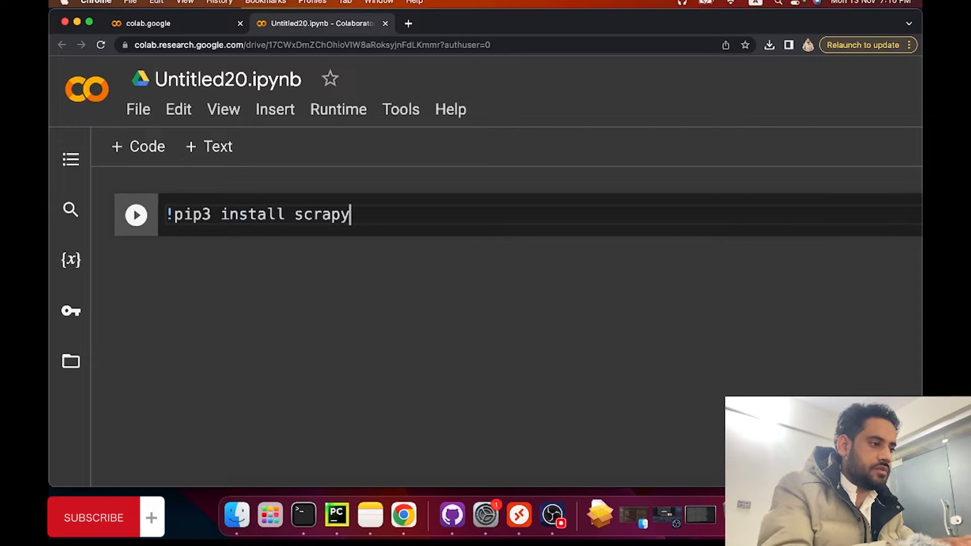
left_click(136, 215)
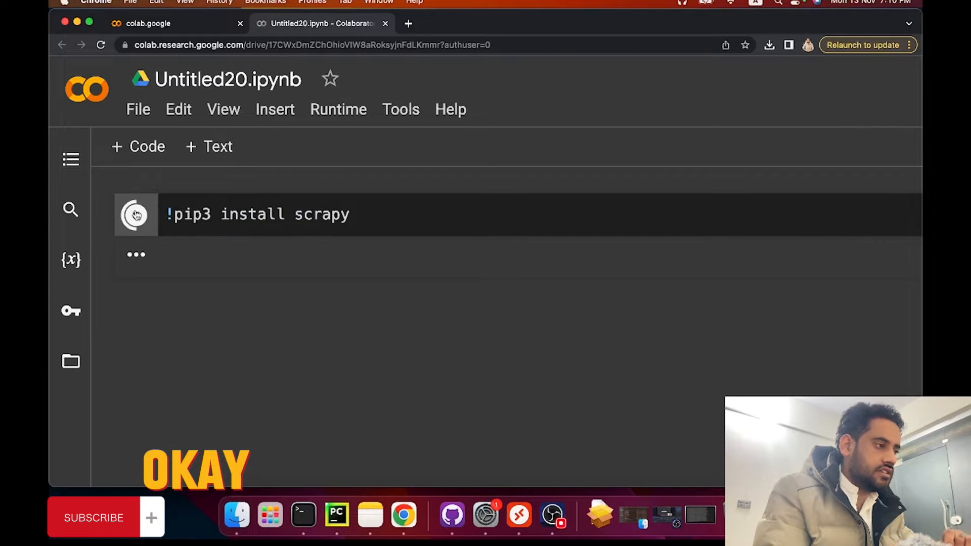
left_click(136, 215)
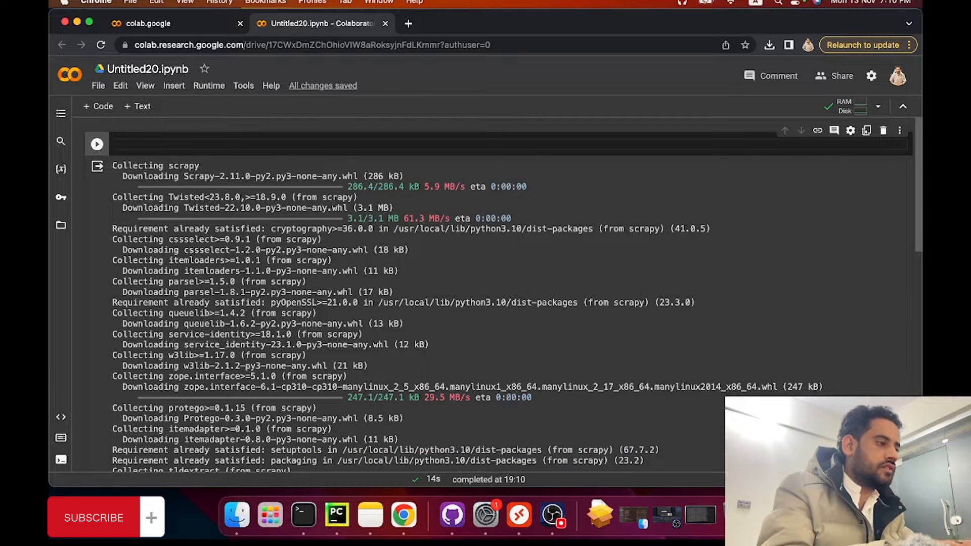
Run a cell with import scrapy and get a new empty cell below it.
type("s")
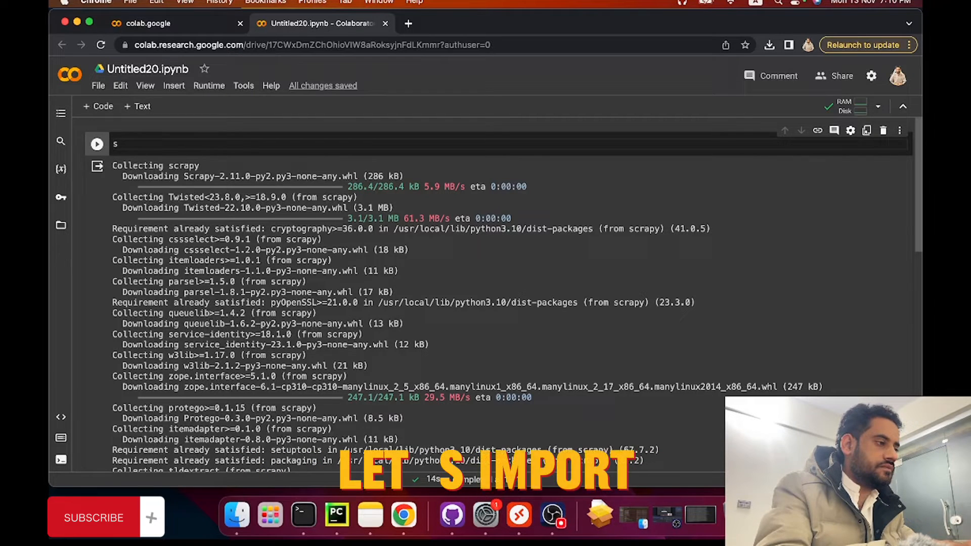
type("import scrapy")
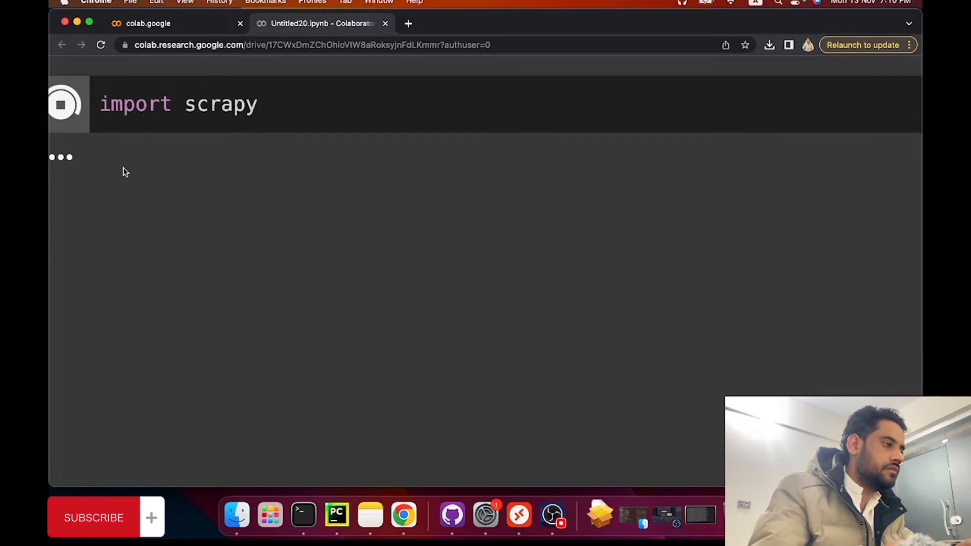
left_click(99, 106)
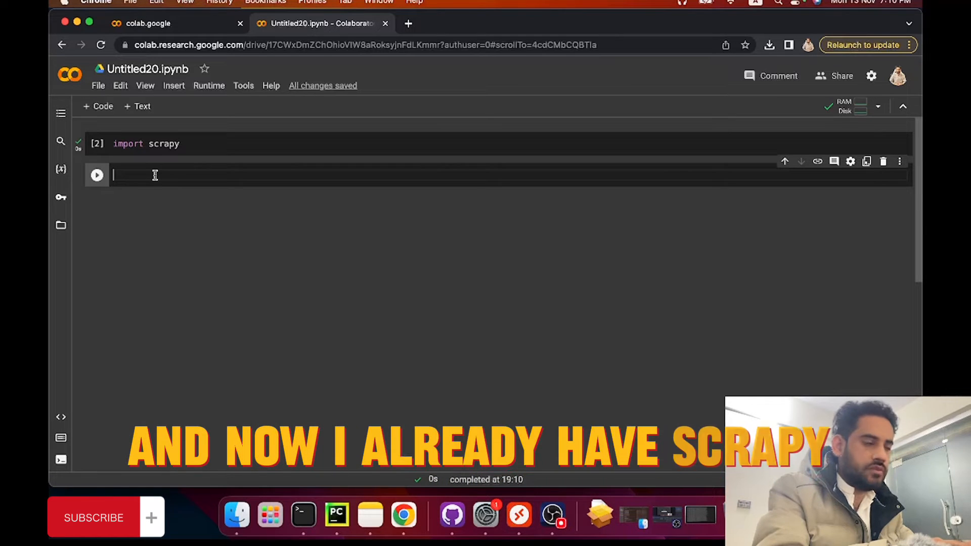
Define class MySpider(scrapy.Spider) with name = 'myspider'.
type("class MySpi")
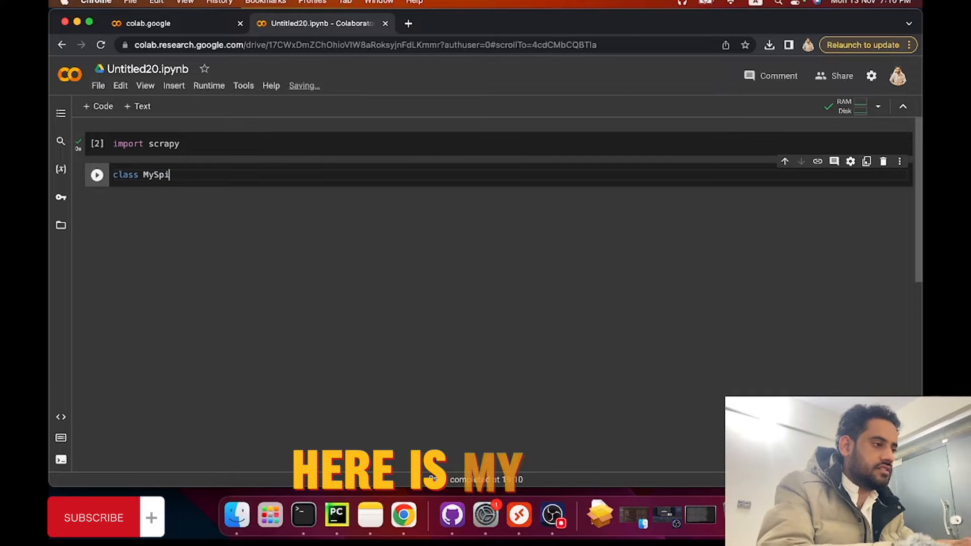
type("de")
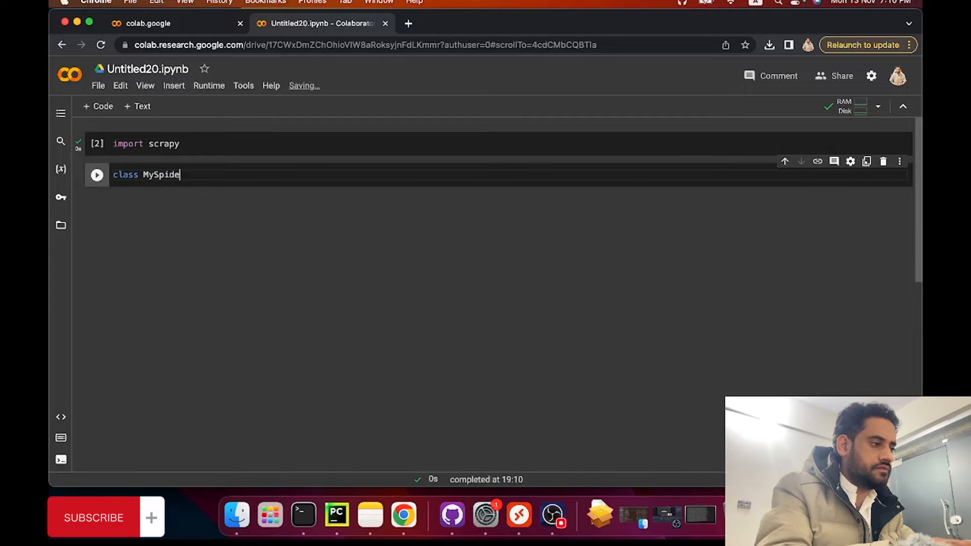
type("r()")
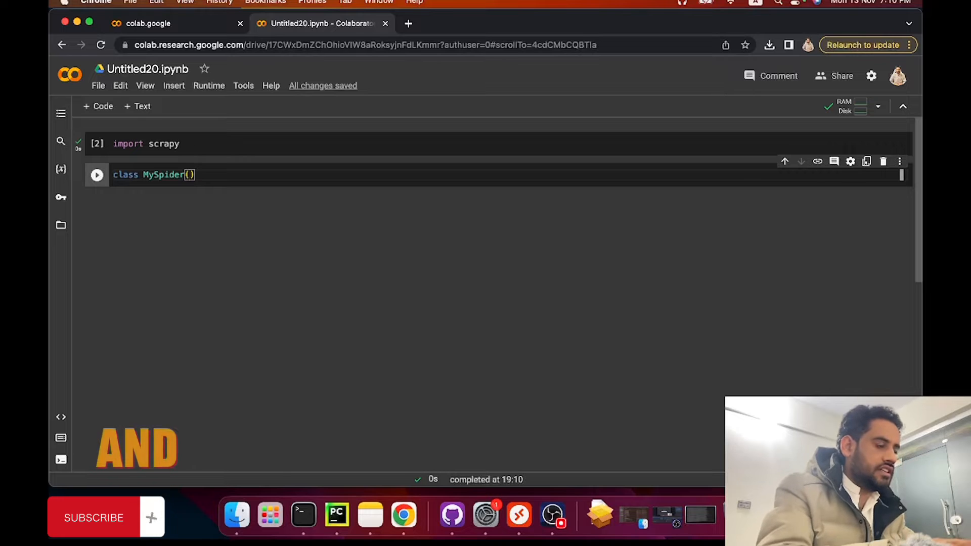
type("sc")
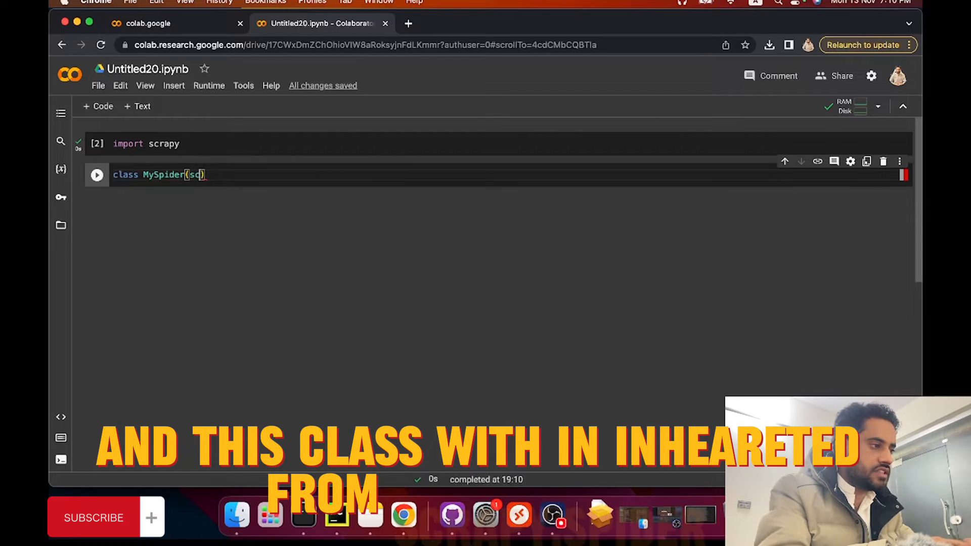
type("scrapy.Spider")
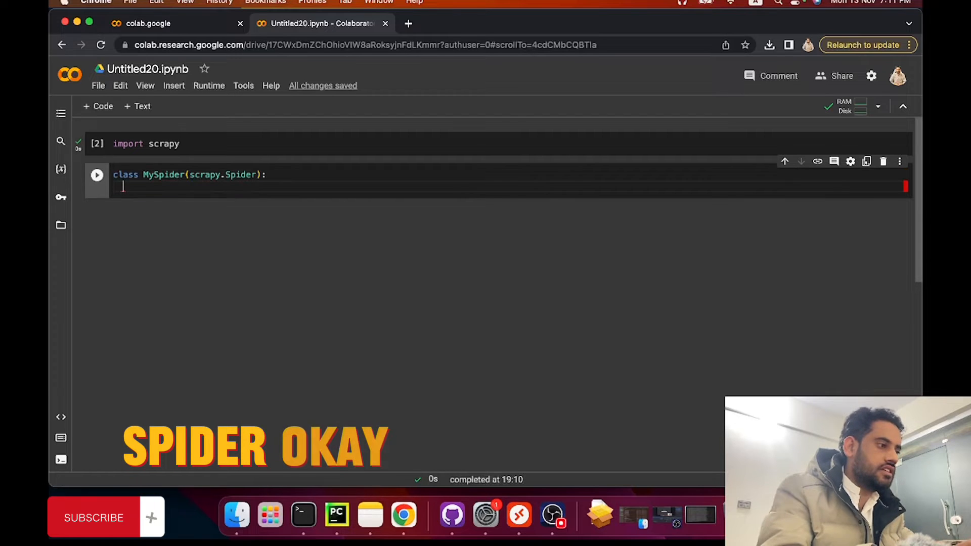
type("name =")
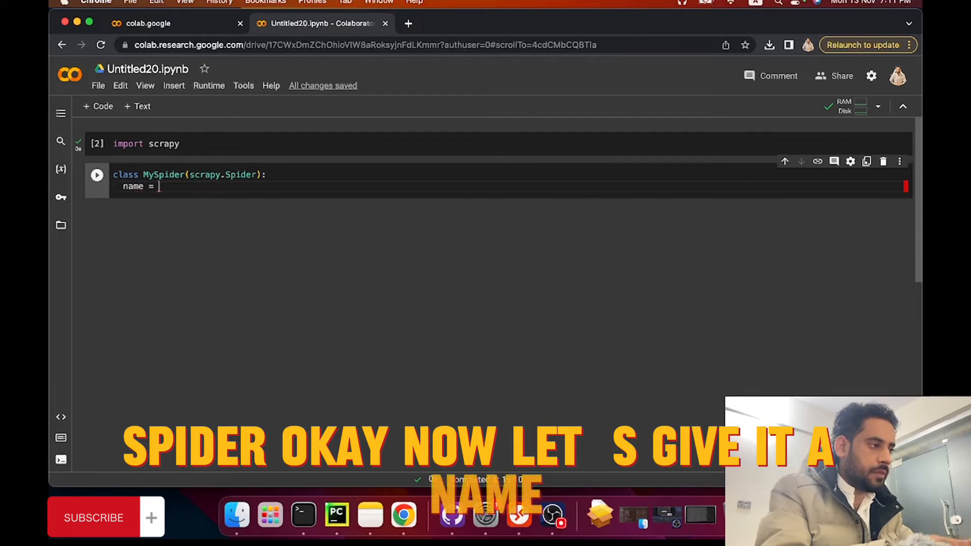
type("'myspi'")
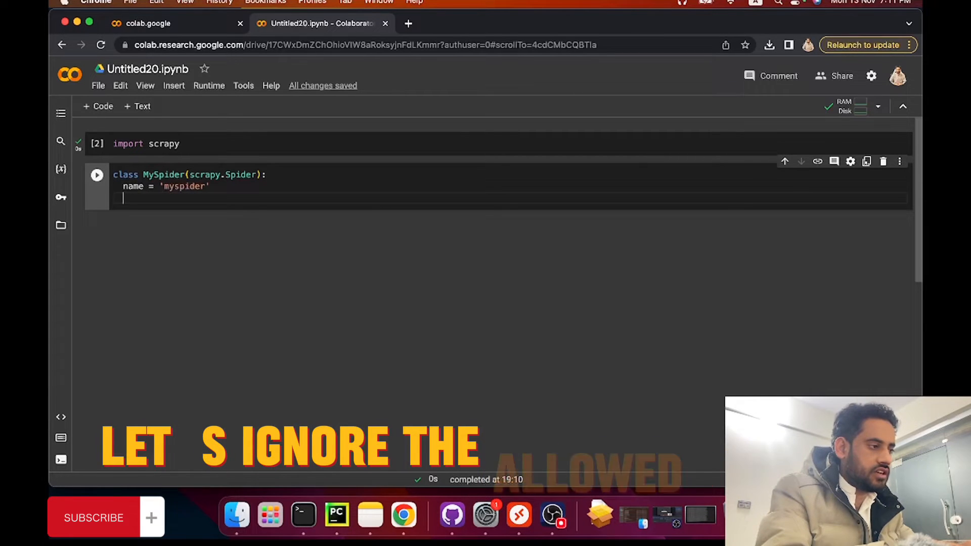
Add an empty start_urls = [''] list to MySpider.
type("start_")
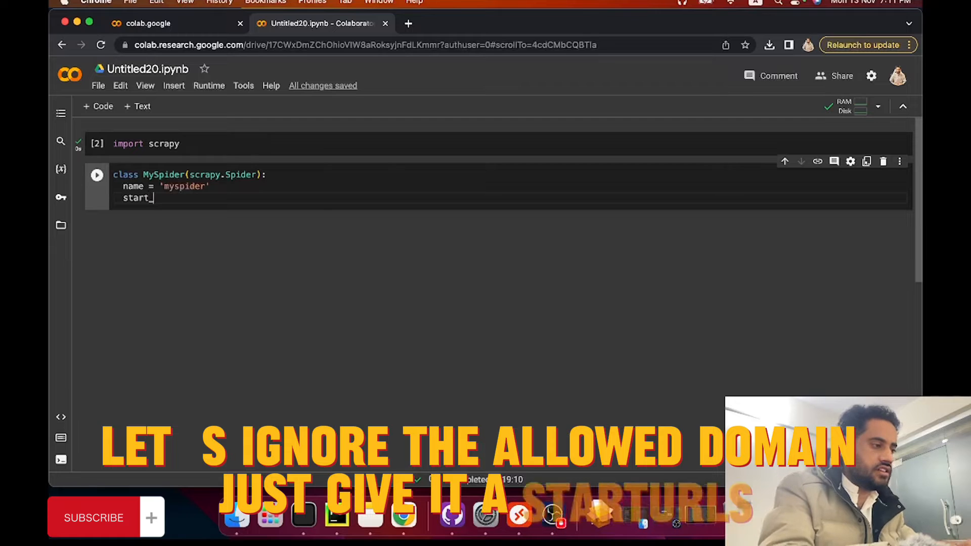
type("_urls = []")
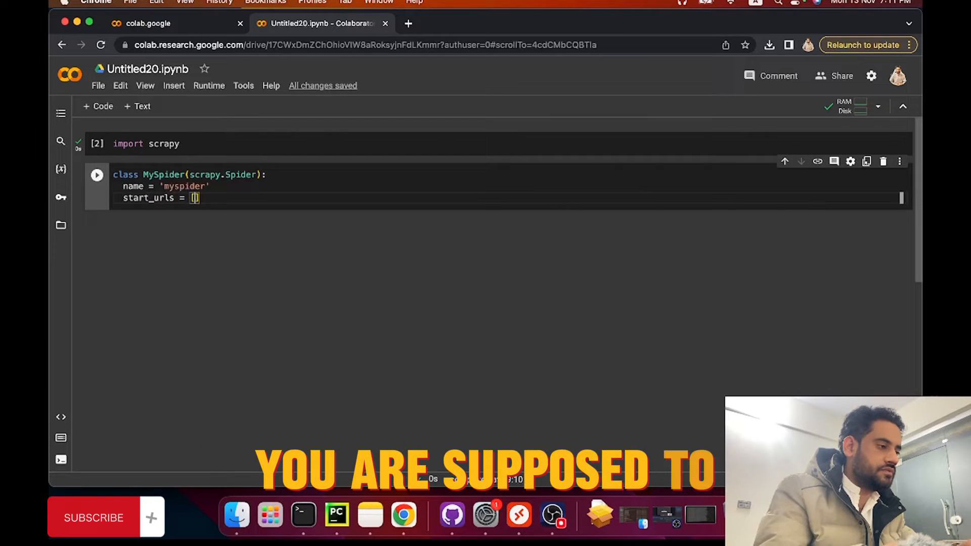
type("''")
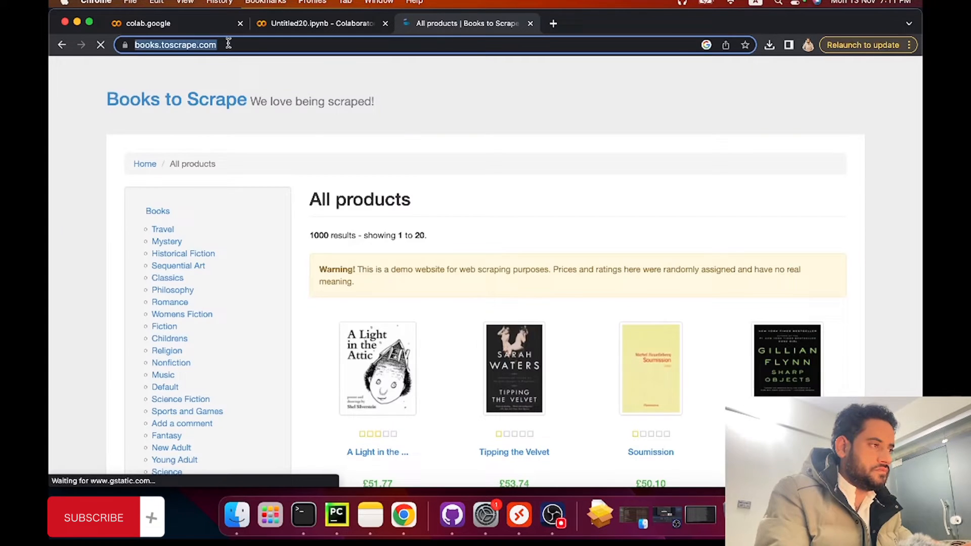
left_click(319, 23)
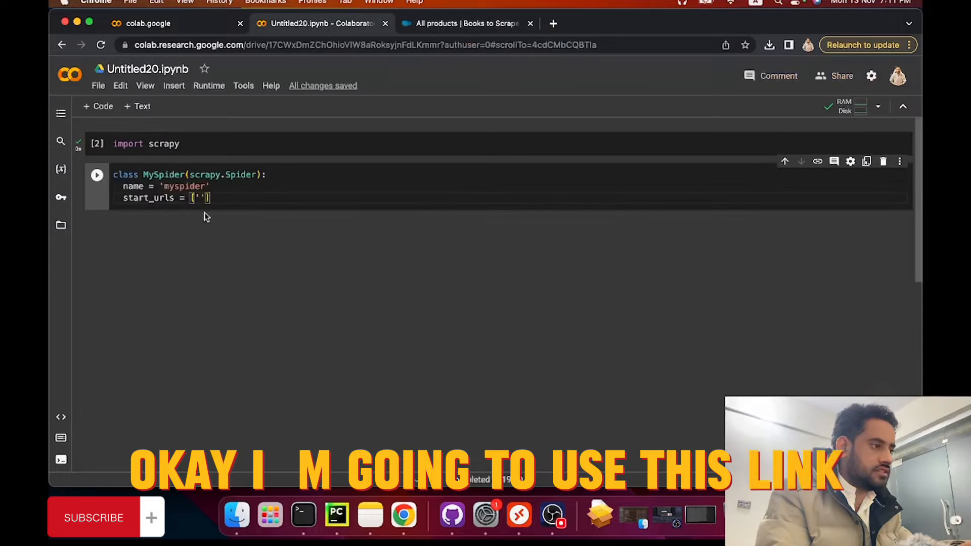
type("https://books.toscrape.com/")
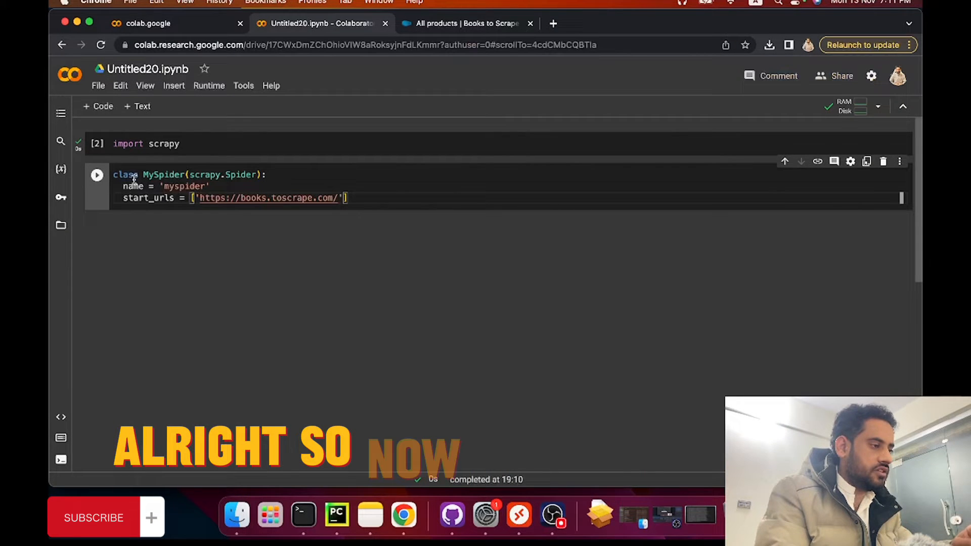
key("Enter")
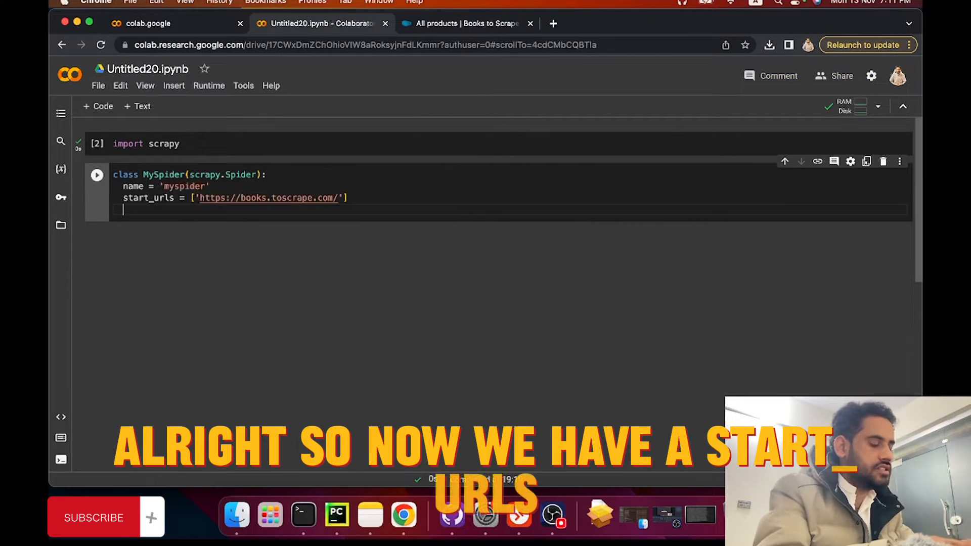
Add def parse(self, response) starting with prod_links = response.xpath().
type("def parse(")
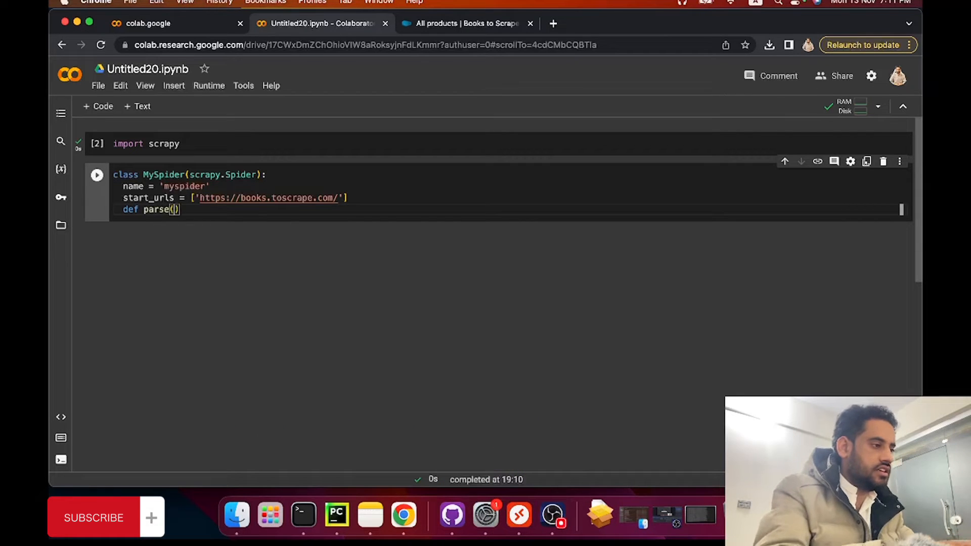
type("self,")
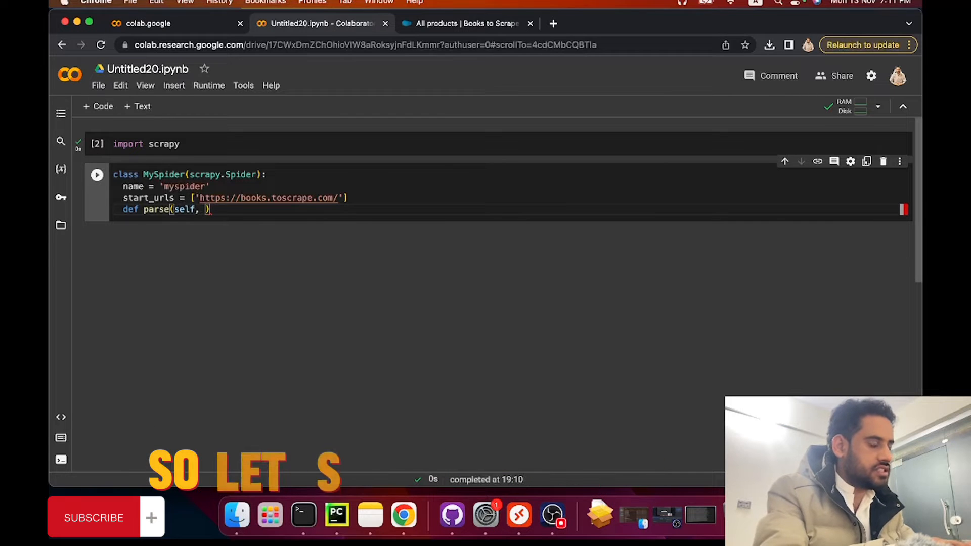
type("response")
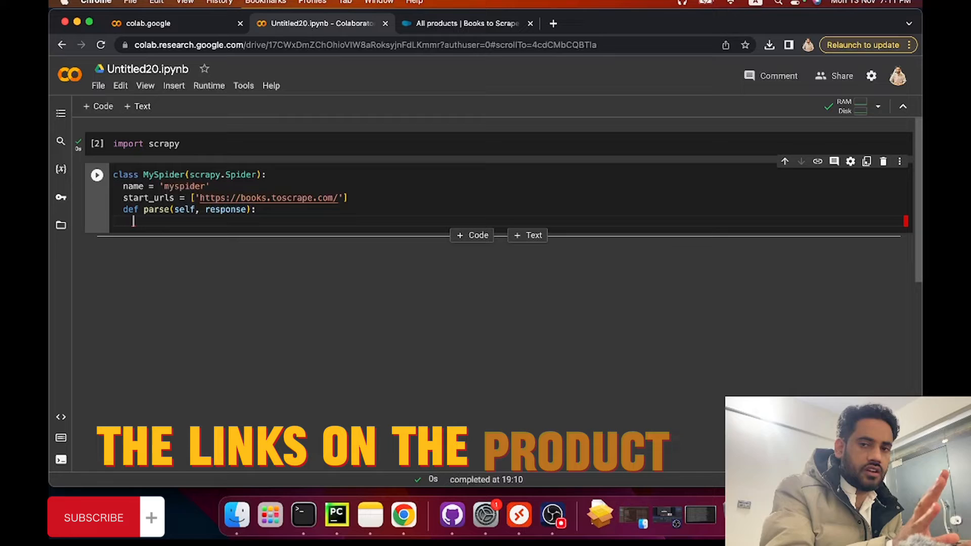
type("prod_links =")
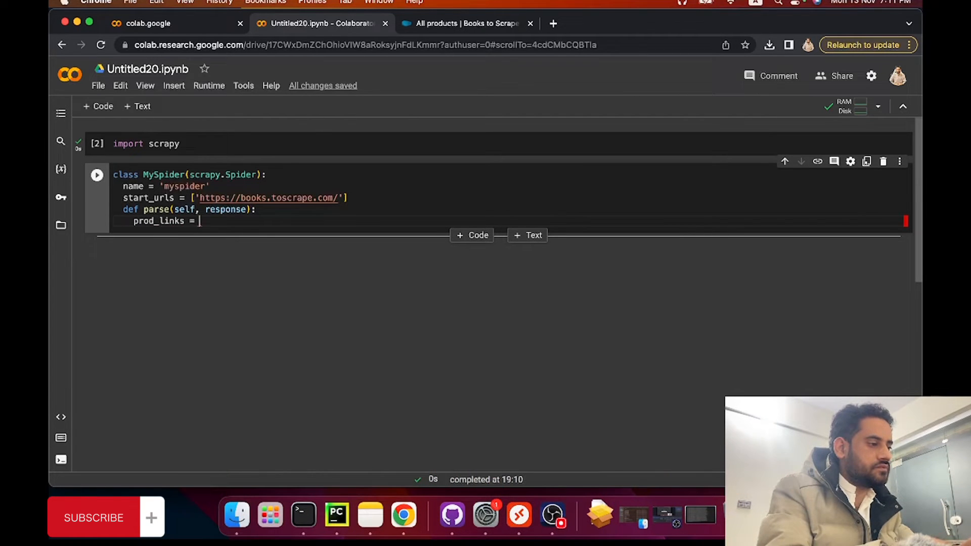
type("response.x")
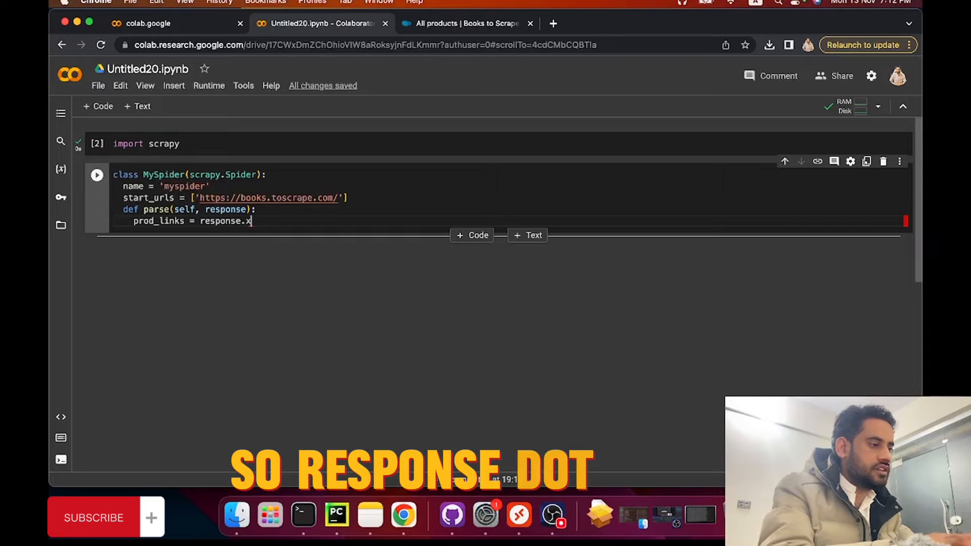
type("path()")
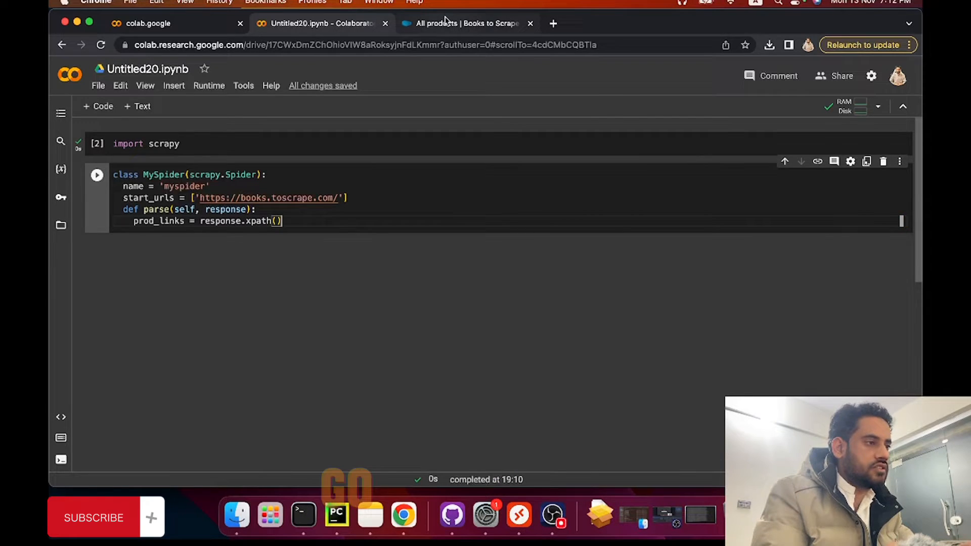
left_click(465, 23)
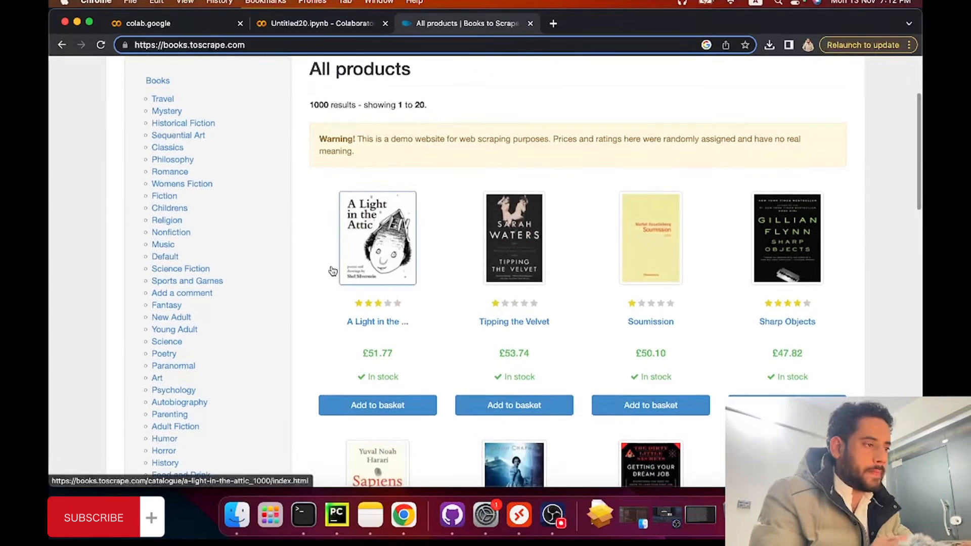
right_click(377, 249)
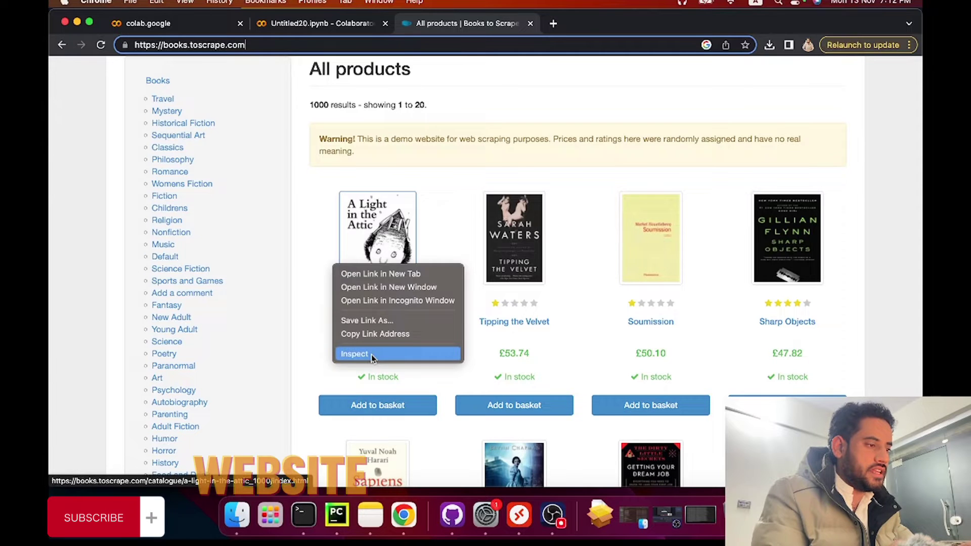
left_click(354, 354)
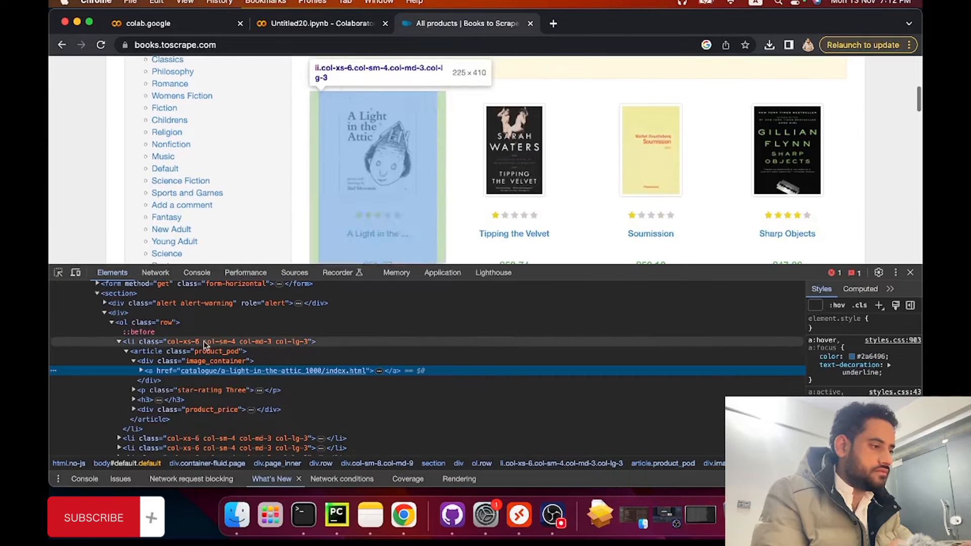
left_click(205, 342)
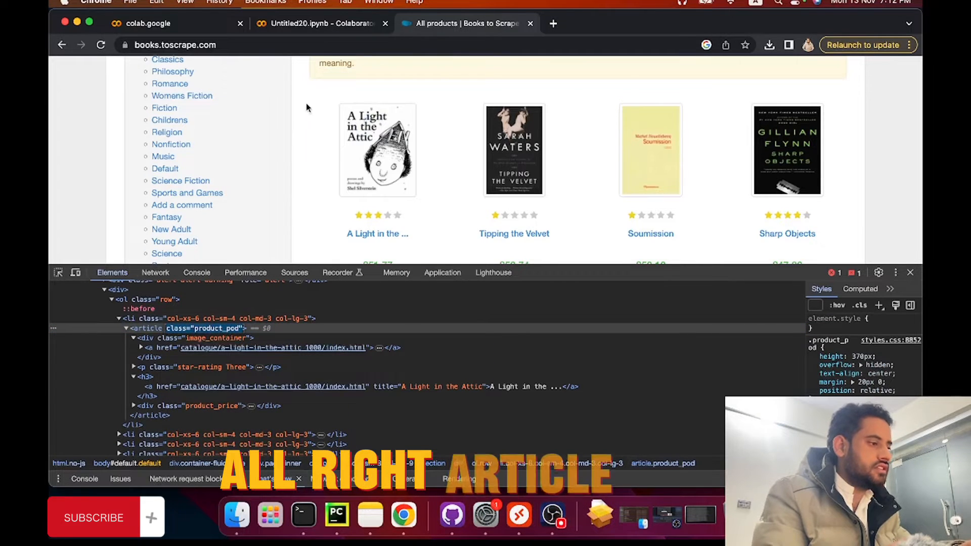
left_click(318, 23)
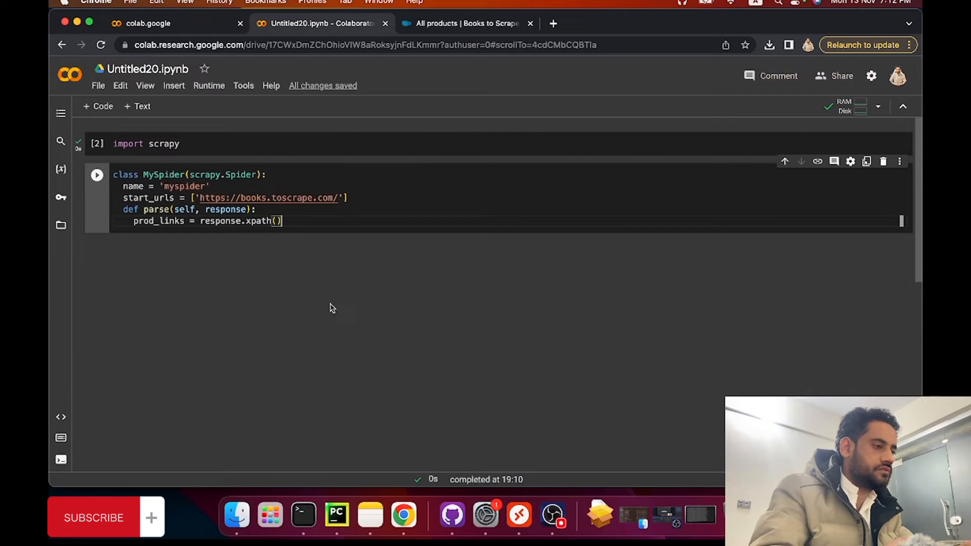
type("''")
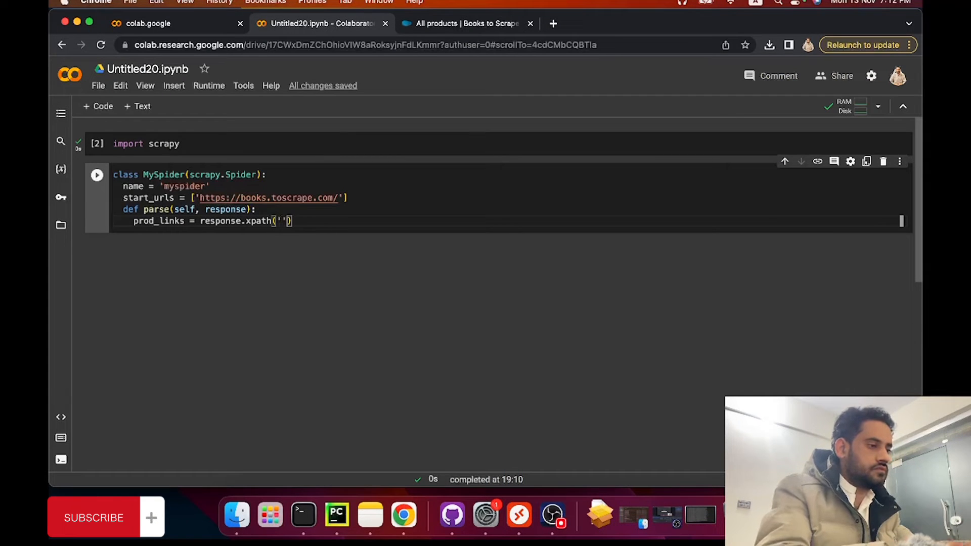
type("//article[@class=\"product_pod")
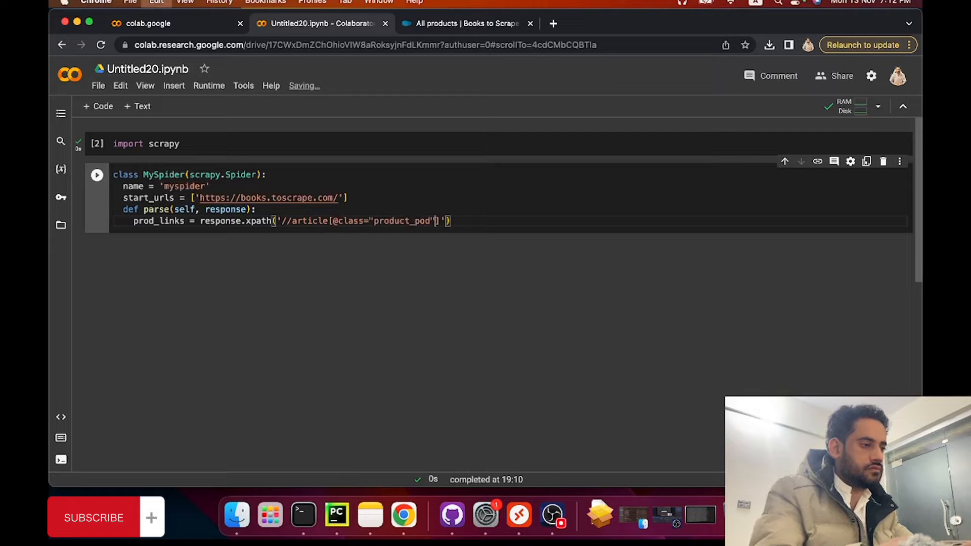
type("/")
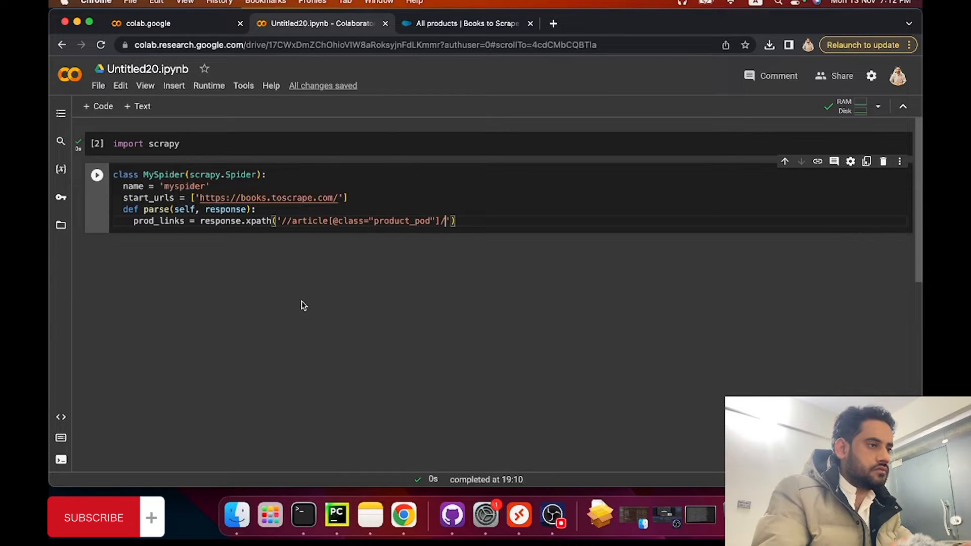
left_click(472, 23)
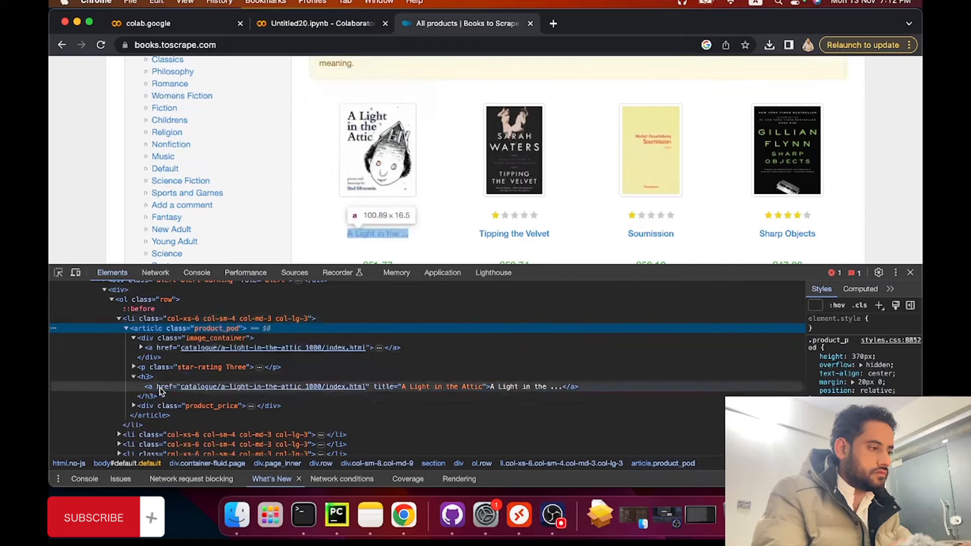
left_click(323, 23)
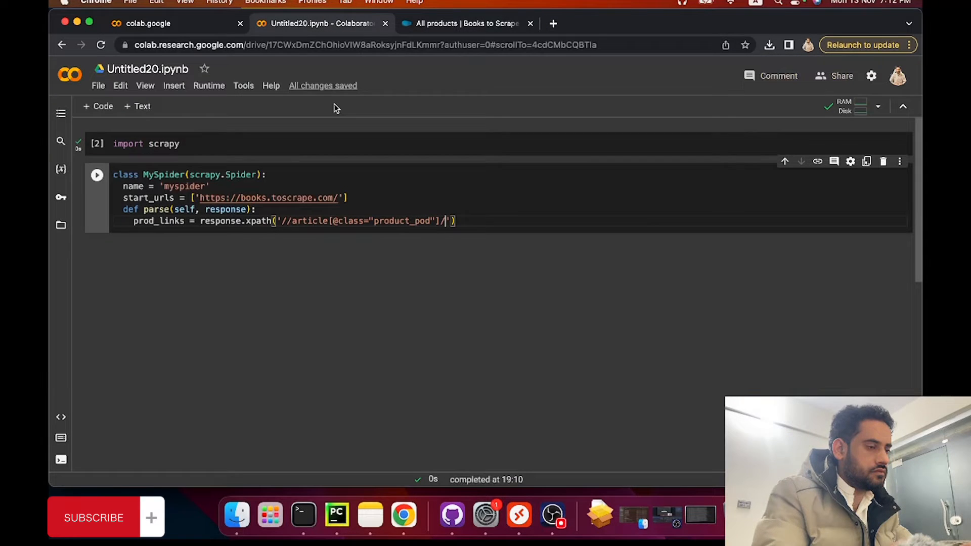
type("/h3/a")
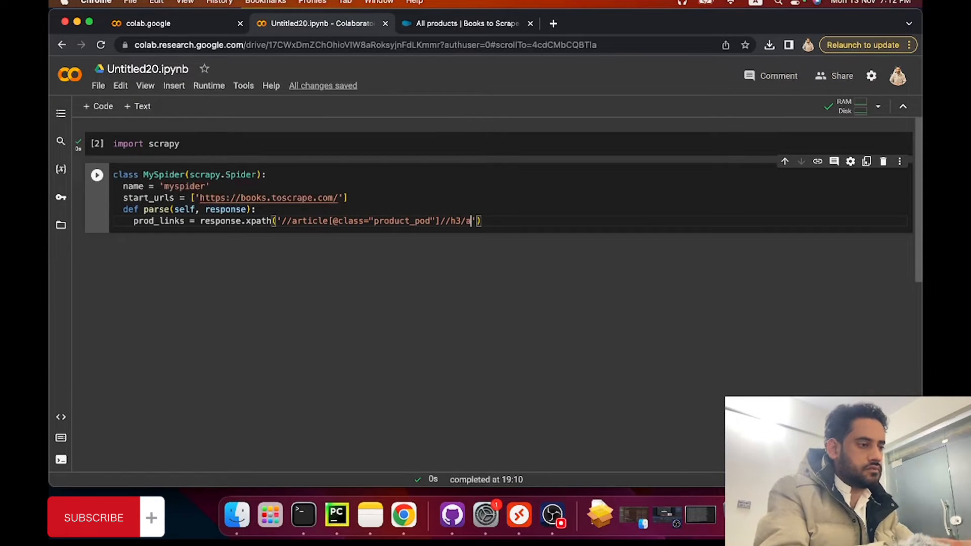
type("/")
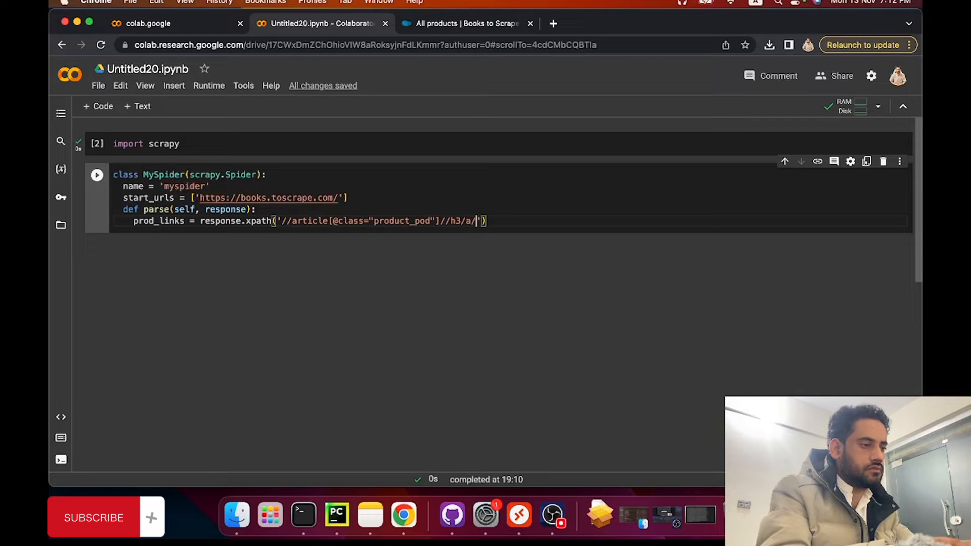
type("@href")
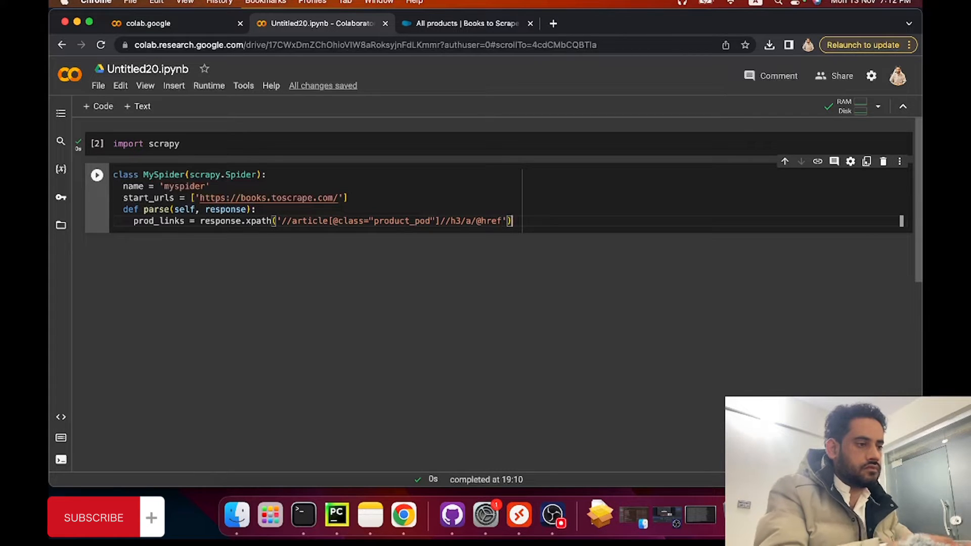
type(".getall()")
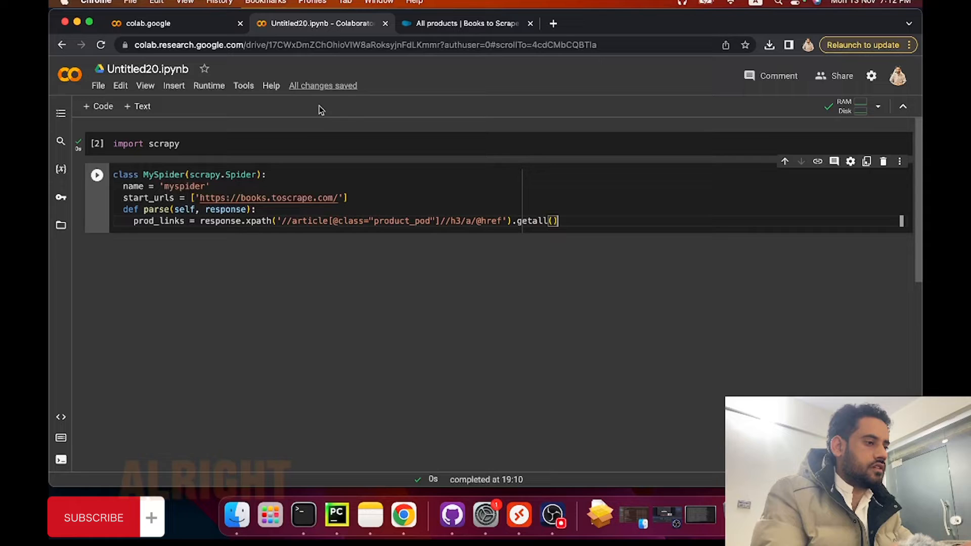
Add a for loop over prod_links that yields each link as {'link': link}.
double_click(158, 220)
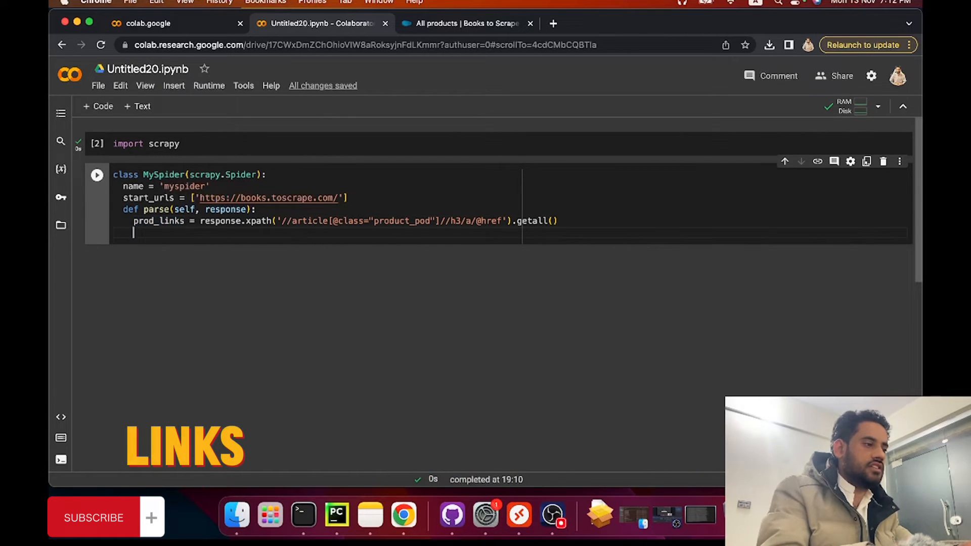
type("for p")
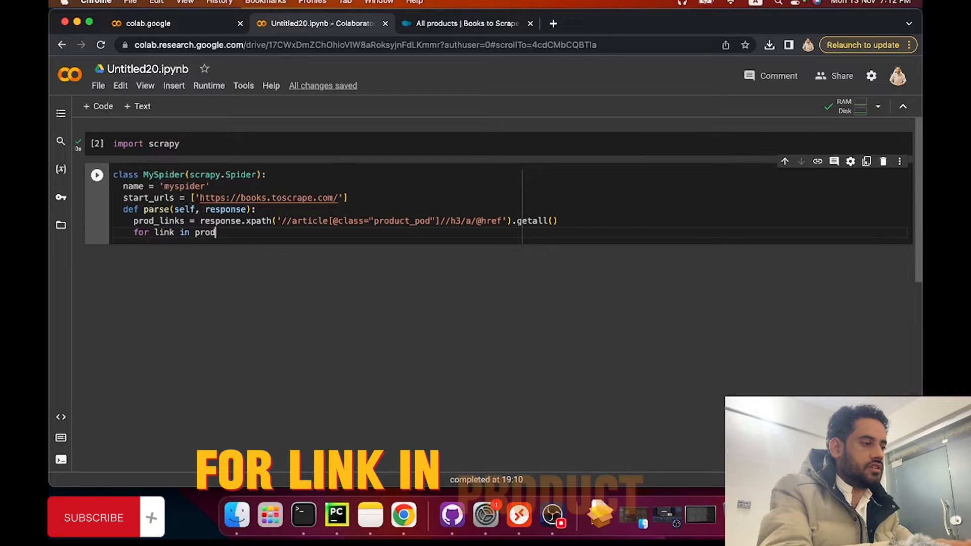
type("_links:")
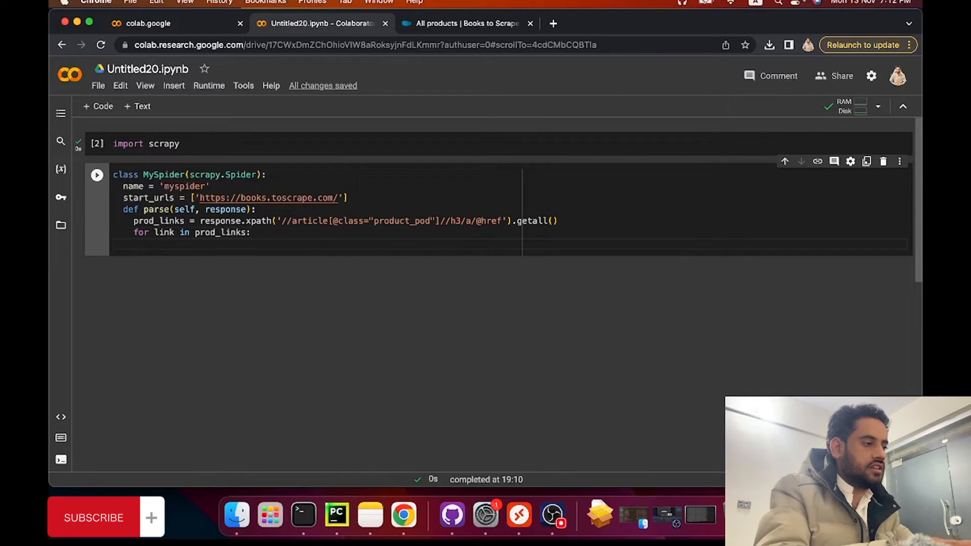
type("pri")
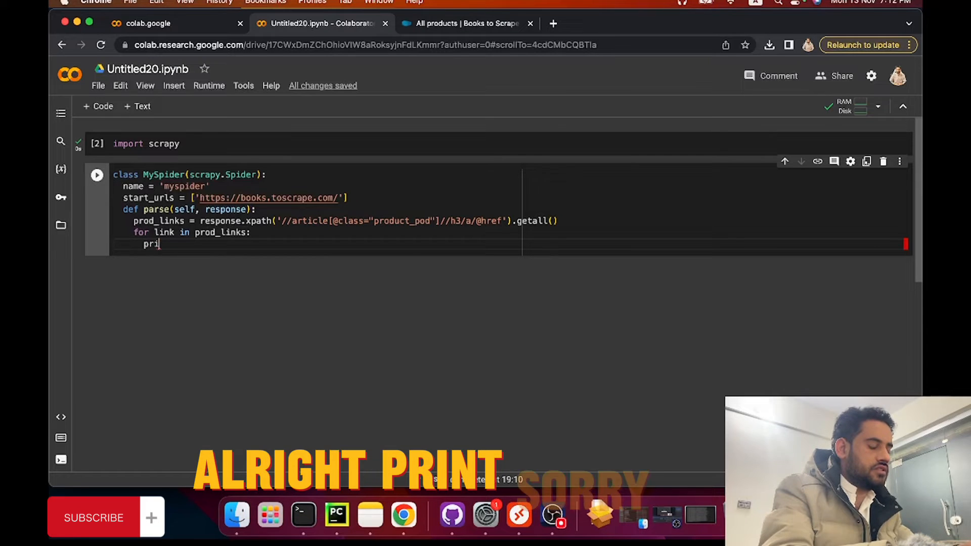
type("yield {'")
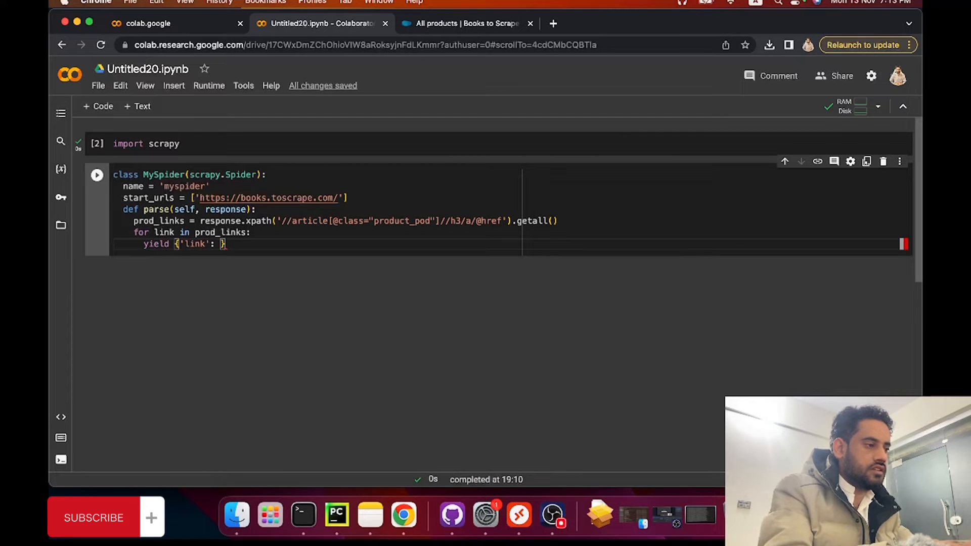
type("link")
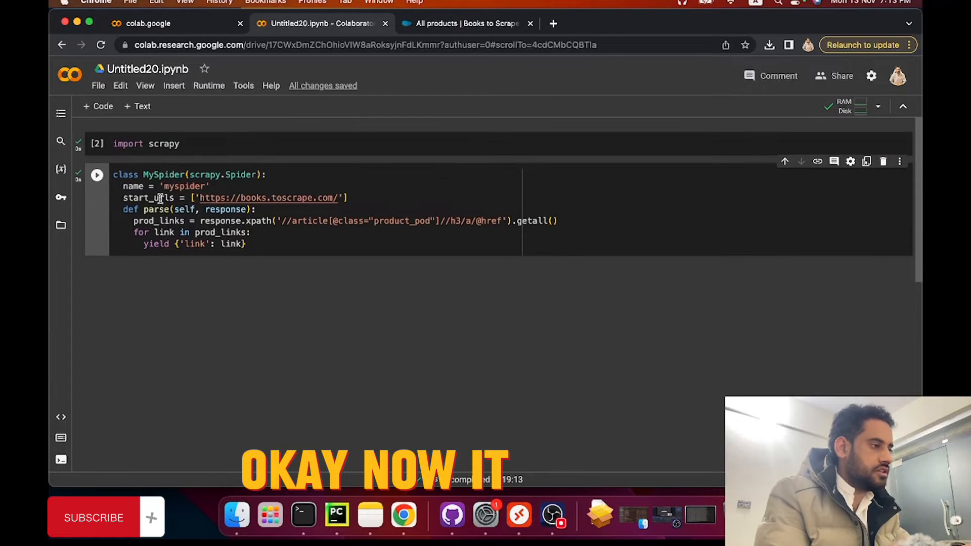
In a new cell, import CrawlerProcess from scrapy.crawler and begin process = CrawlerProcess().
left_click(97, 106)
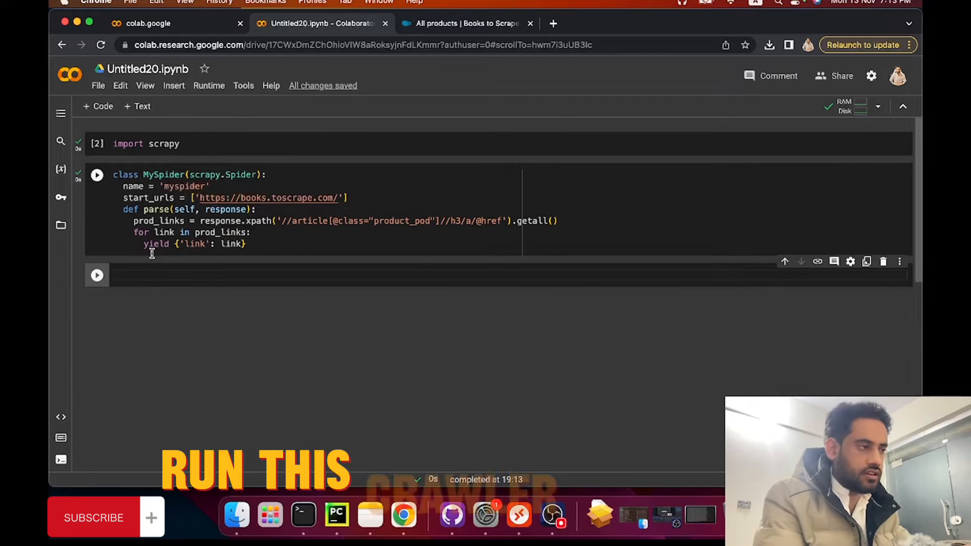
left_click(97, 174)
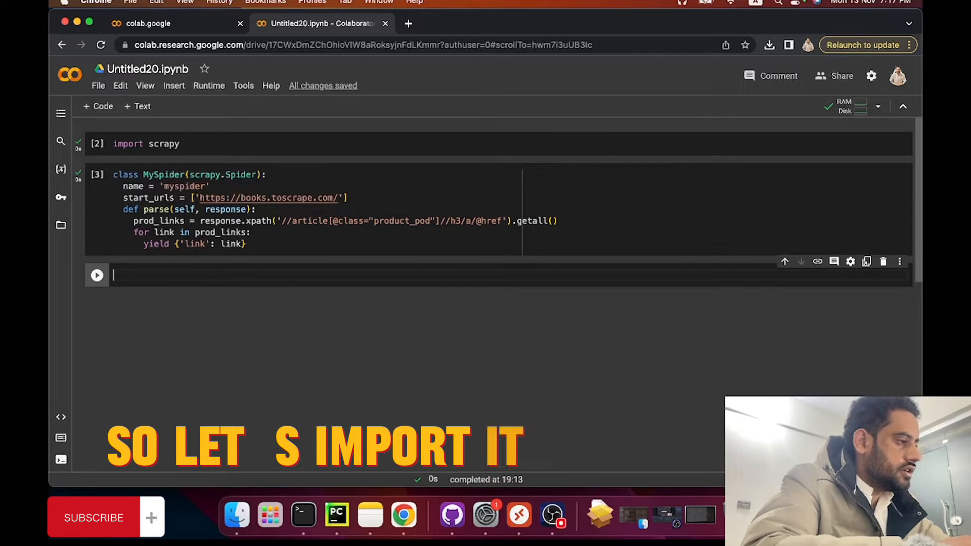
type("from scrapy.cr")
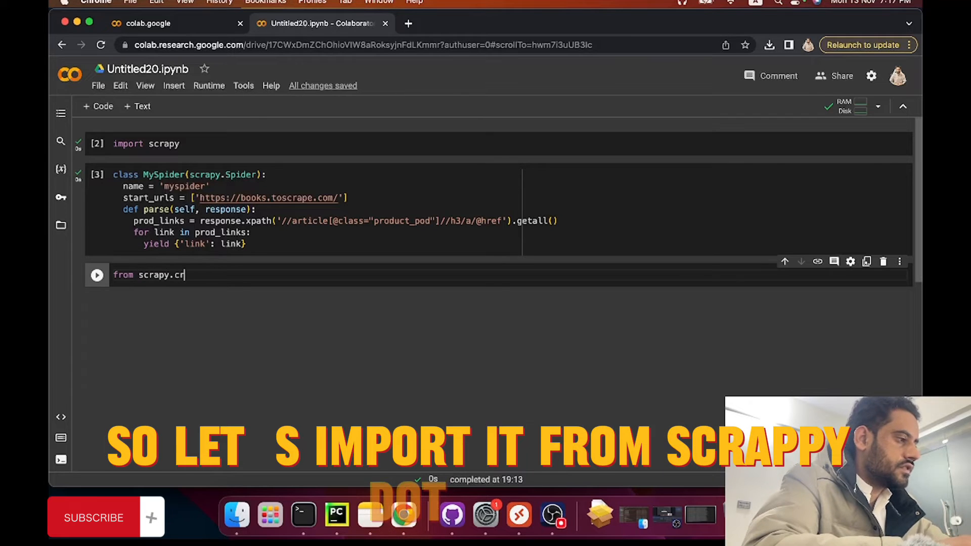
type("awler import CrawlerProcess")
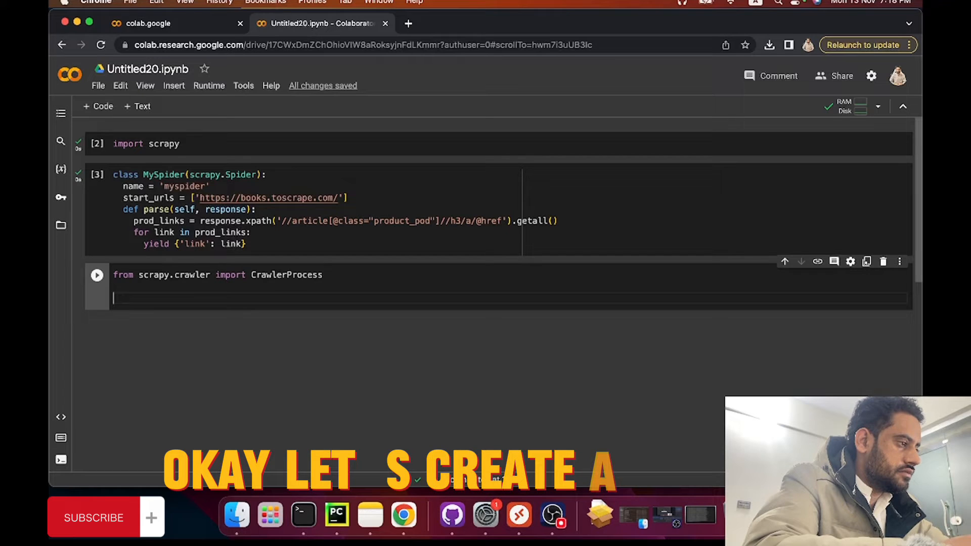
type("process")
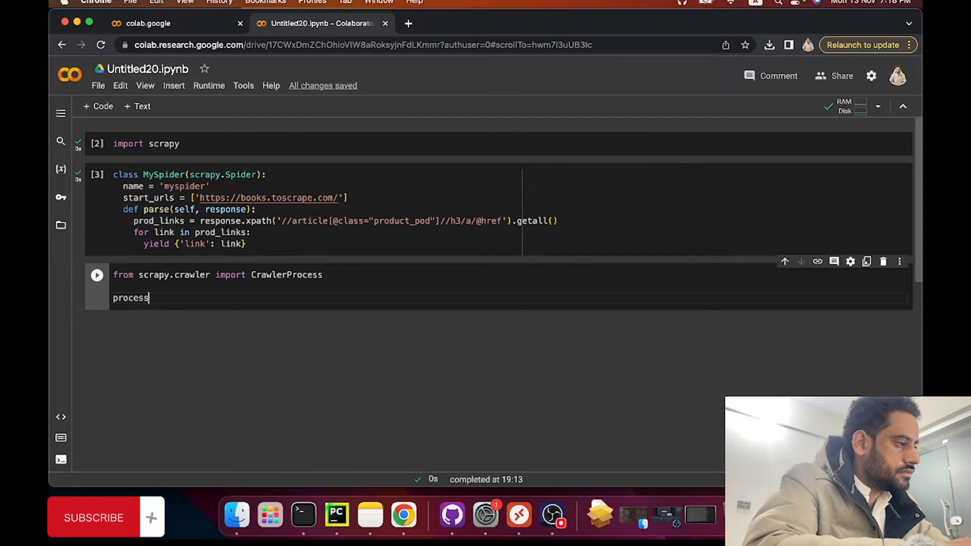
type("= CrawlerProcess(")
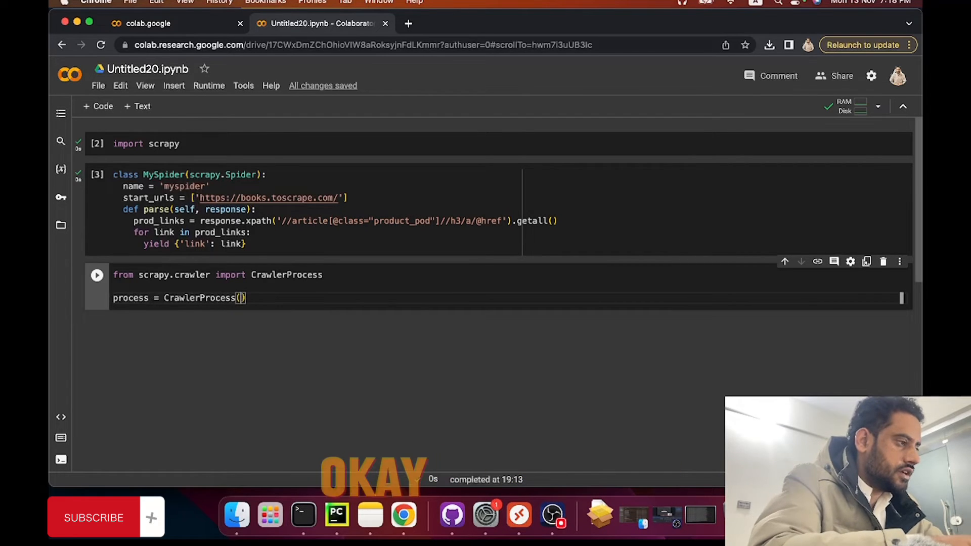
Give CrawlerProcess settings with FEEDS {'item.csv': {'format': 'csv'}}.
left_click(240, 297)
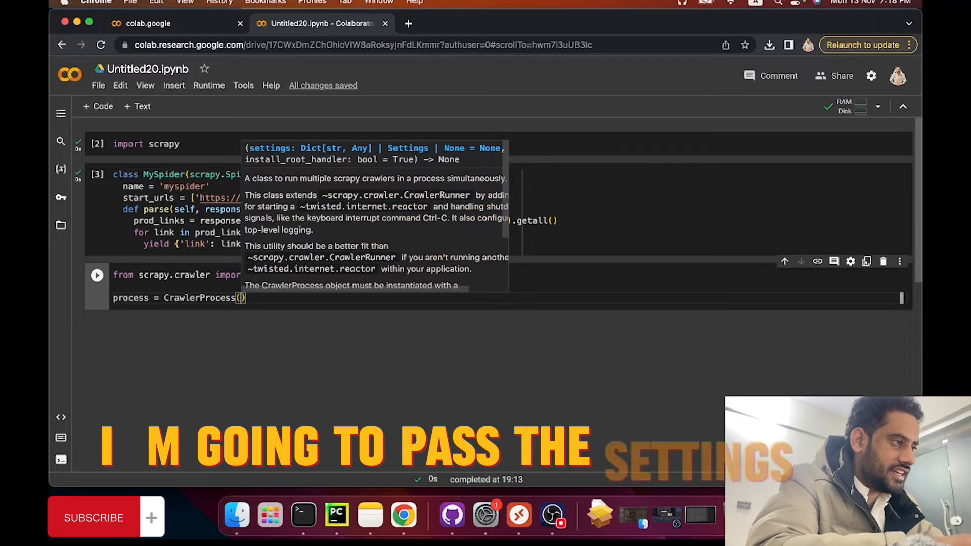
type("settings={")
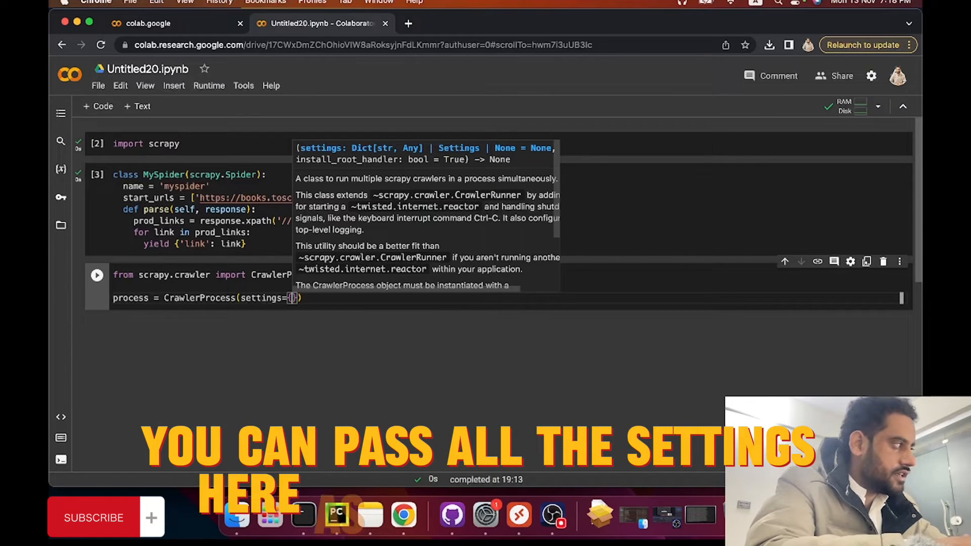
type("'FEED'")
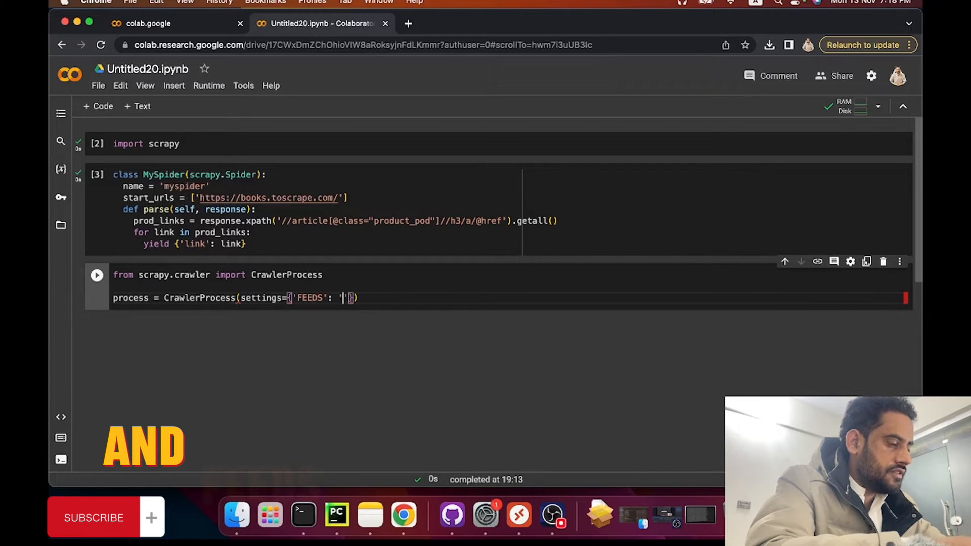
type("OU")
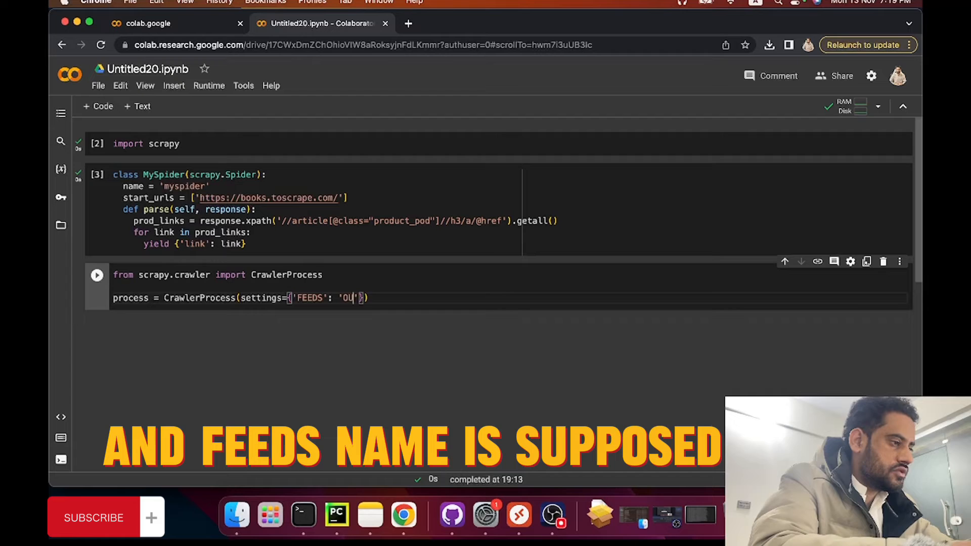
key("Backspace")
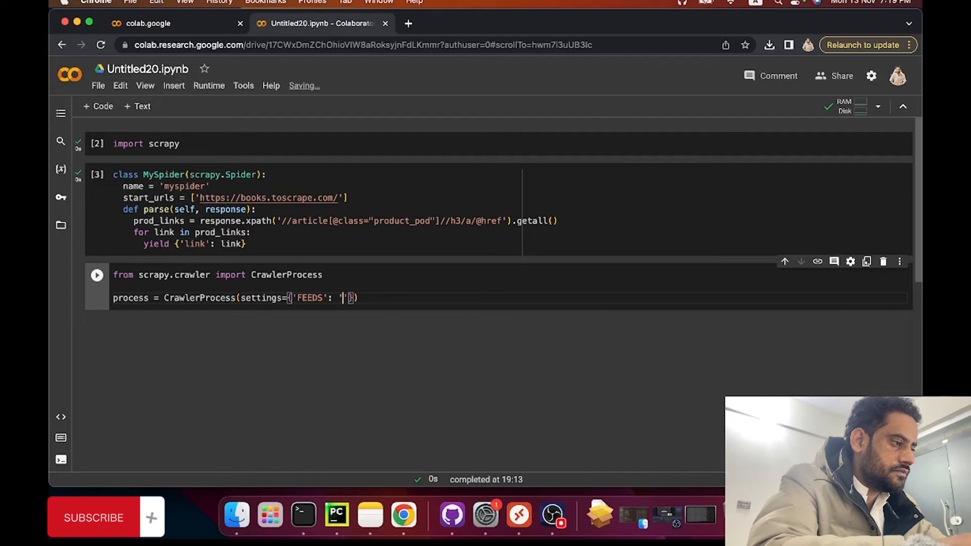
type("item.csv")
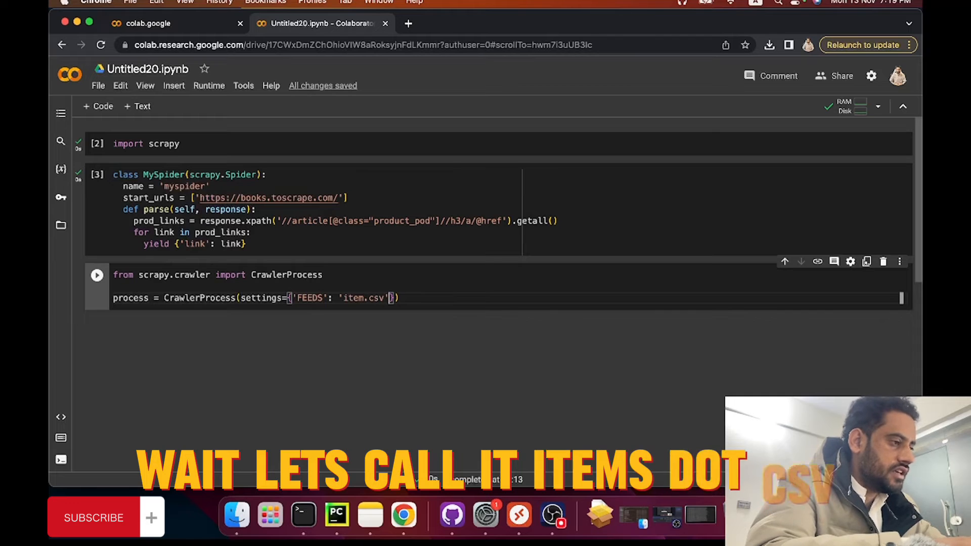
type(":{}")
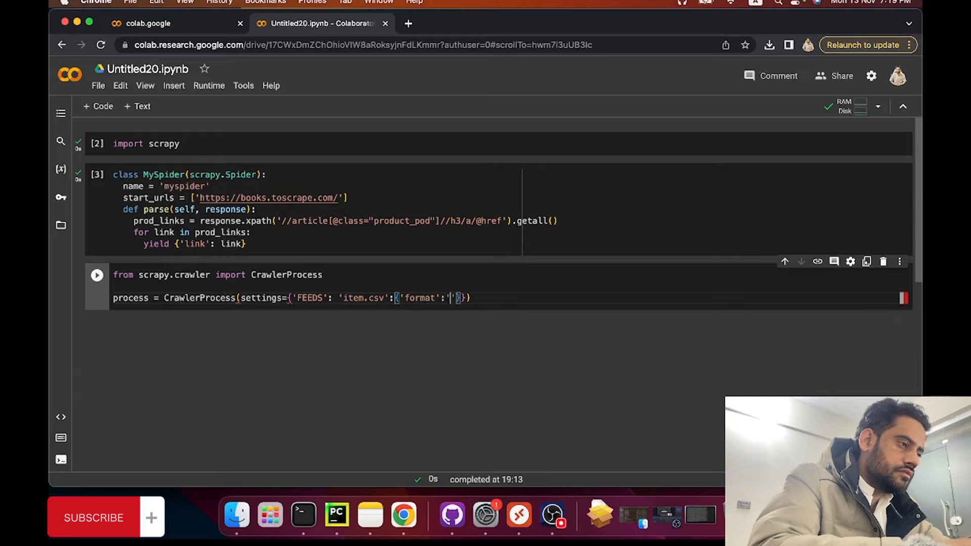
type("csv")
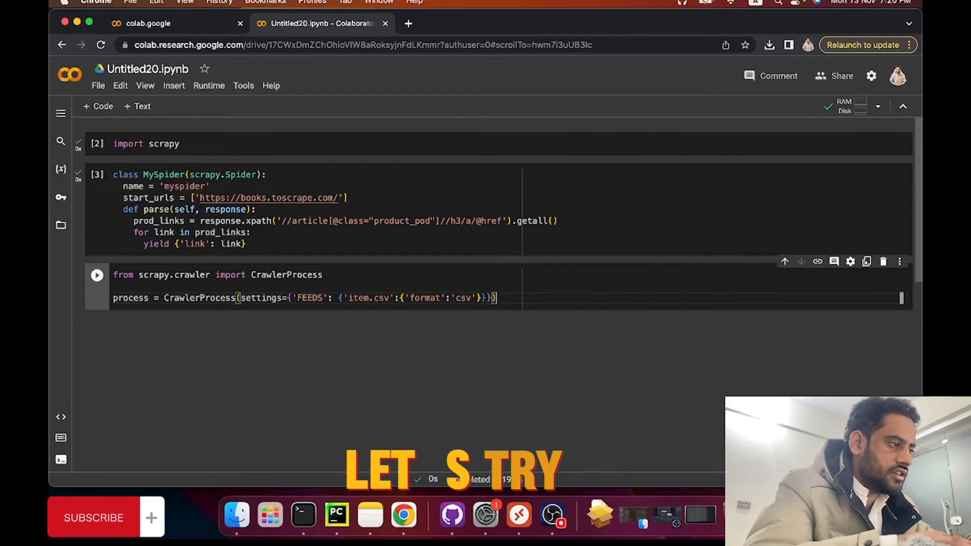
Add process.crawl(MySpider) and process.start() after the CrawlerProcess setup.
type("process.")
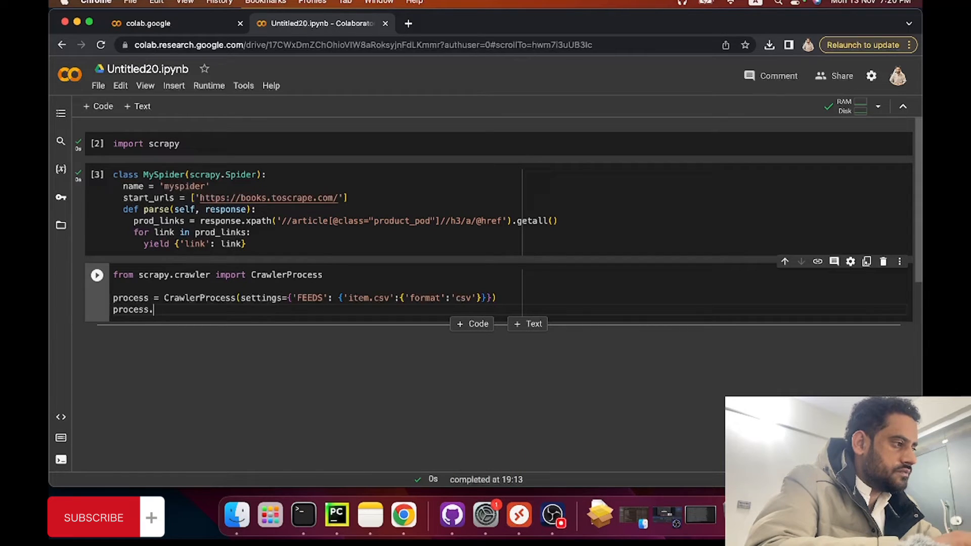
type("crawl()")
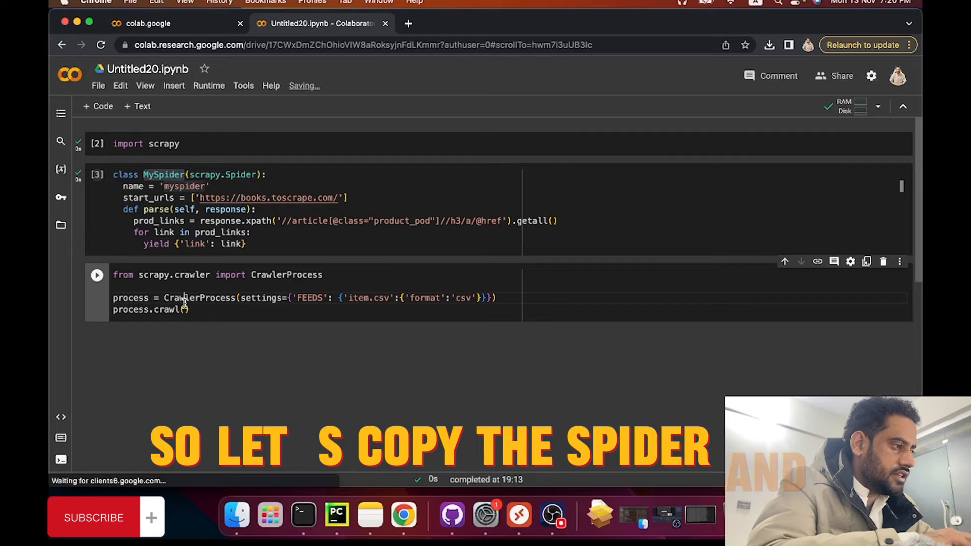
type("MySpider")
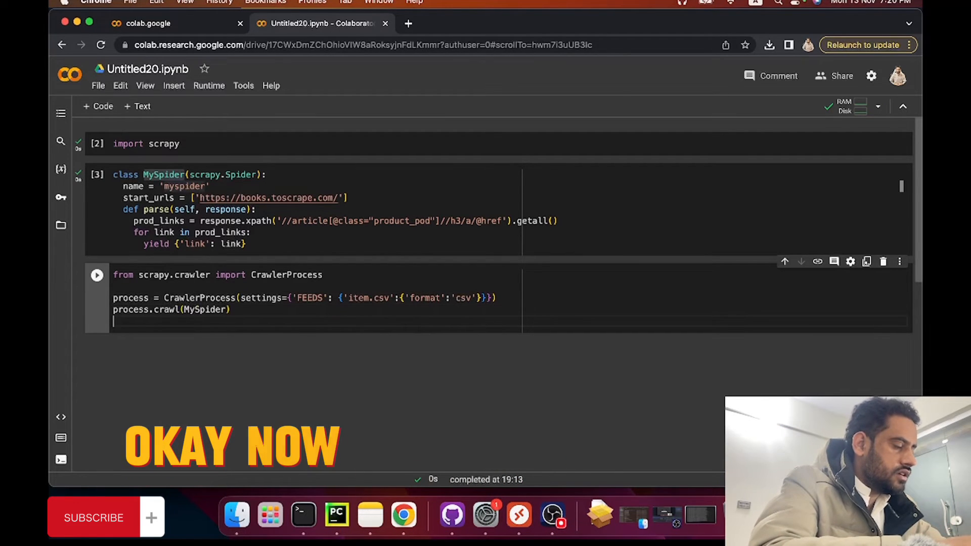
type("process.")
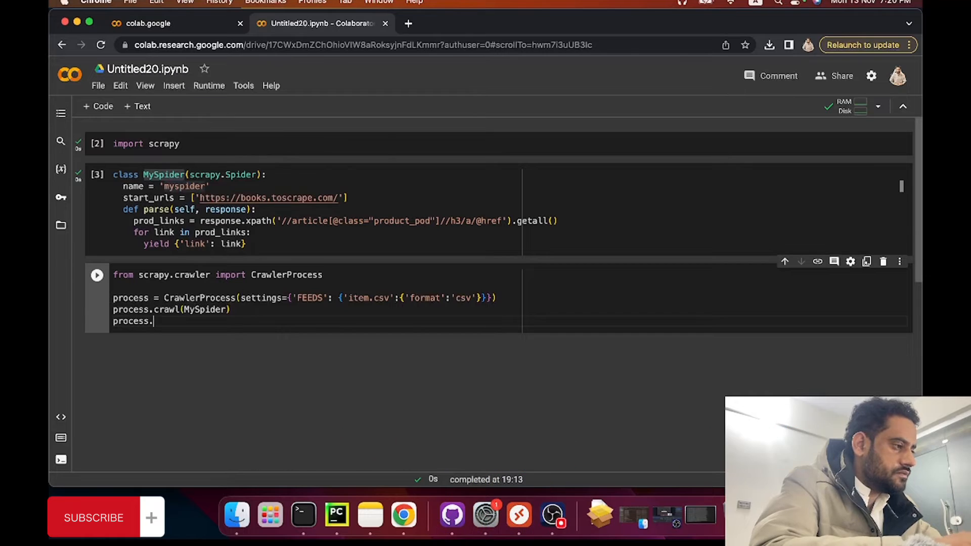
type("start()")
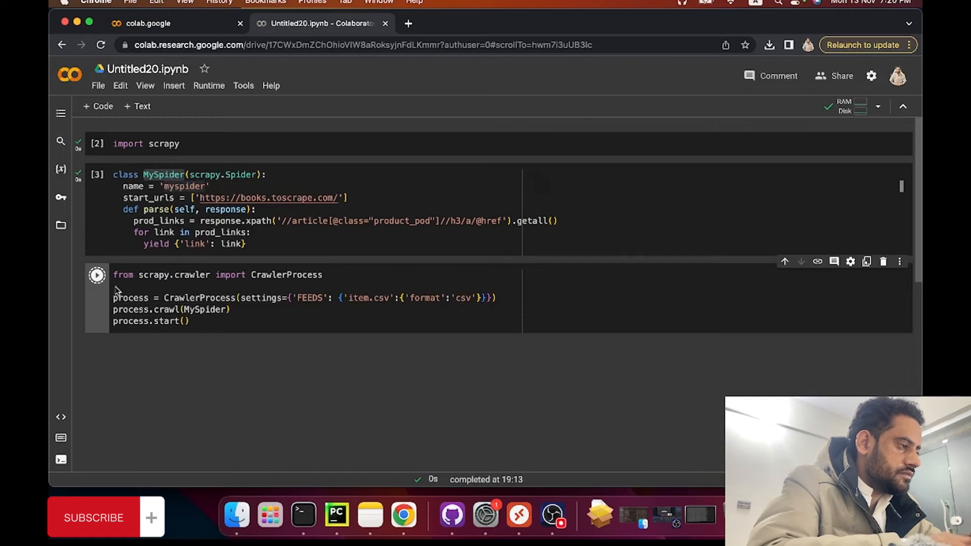
Run the crawler cell and scroll through the log showing 20 items stored in item.csv.
left_click(98, 275)
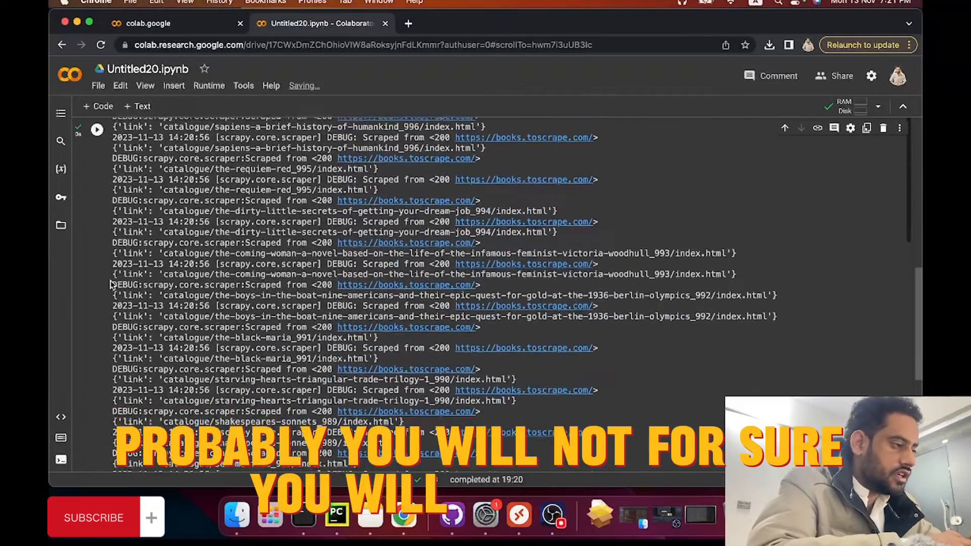
scroll("down", 3)
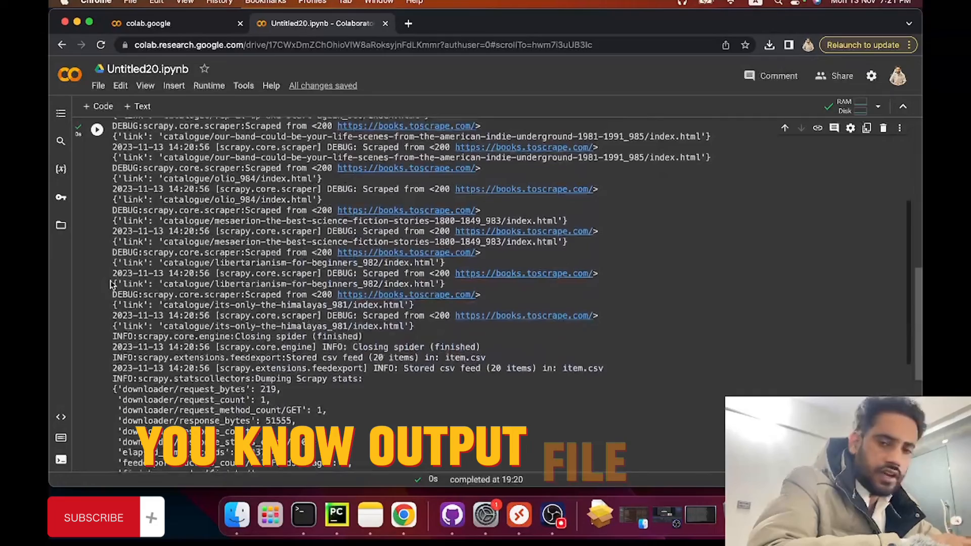
scroll("up", 3)
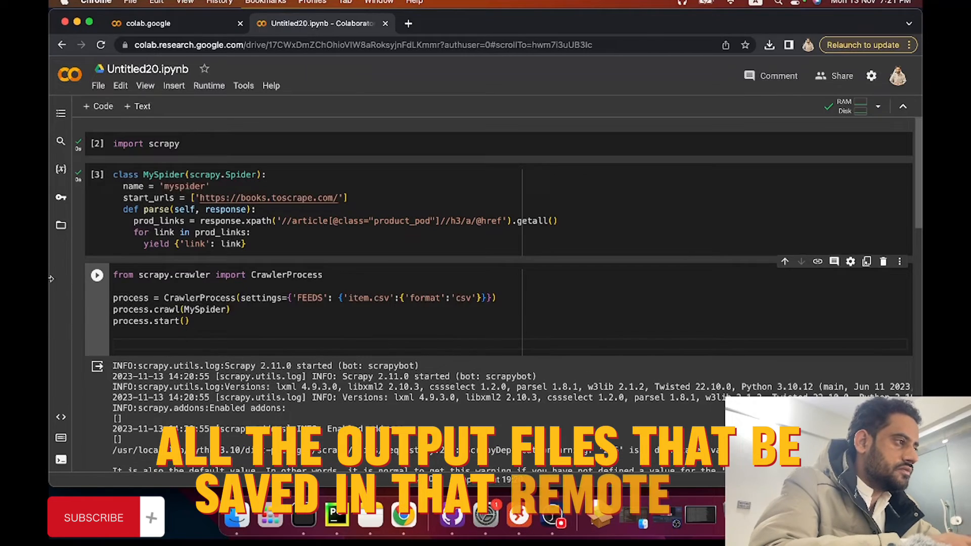
scroll("down", 3)
type("!ls")
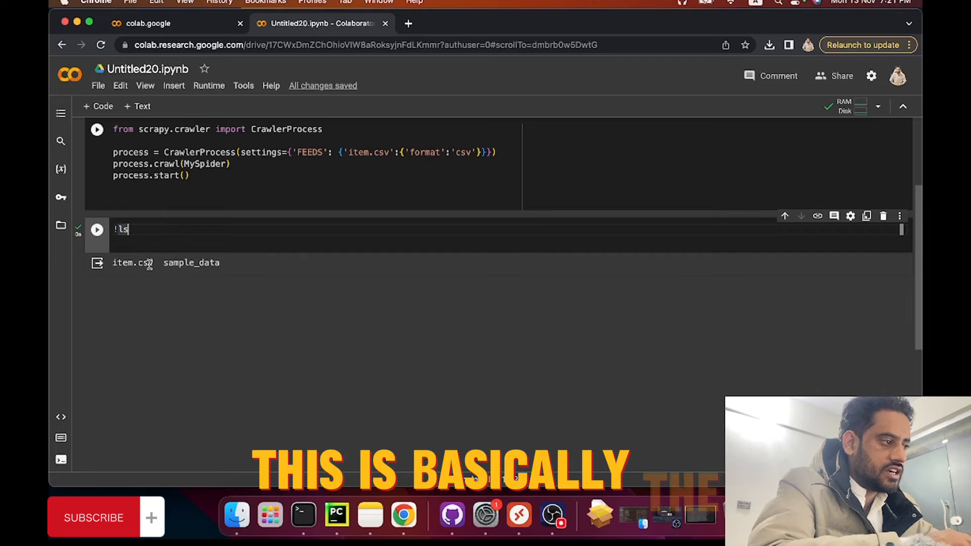
Run a cell with open('item.csv', 'r') as f: print(f.read()) to print the CSV contents.
double_click(131, 263)
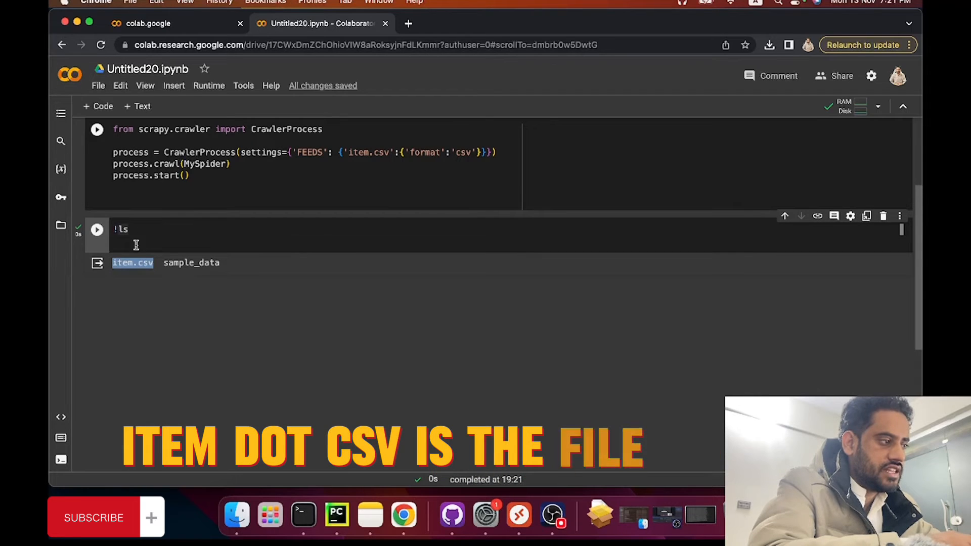
type("with")
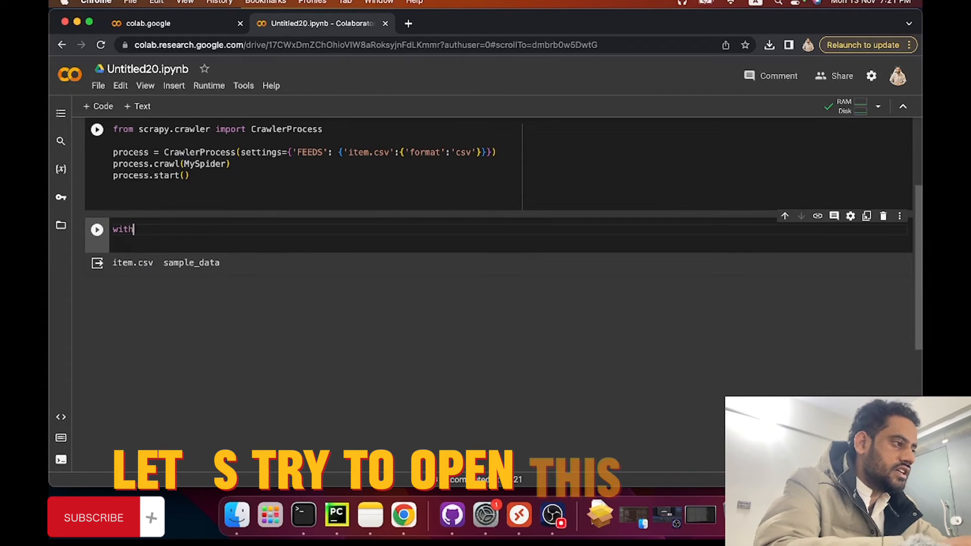
type("open()")
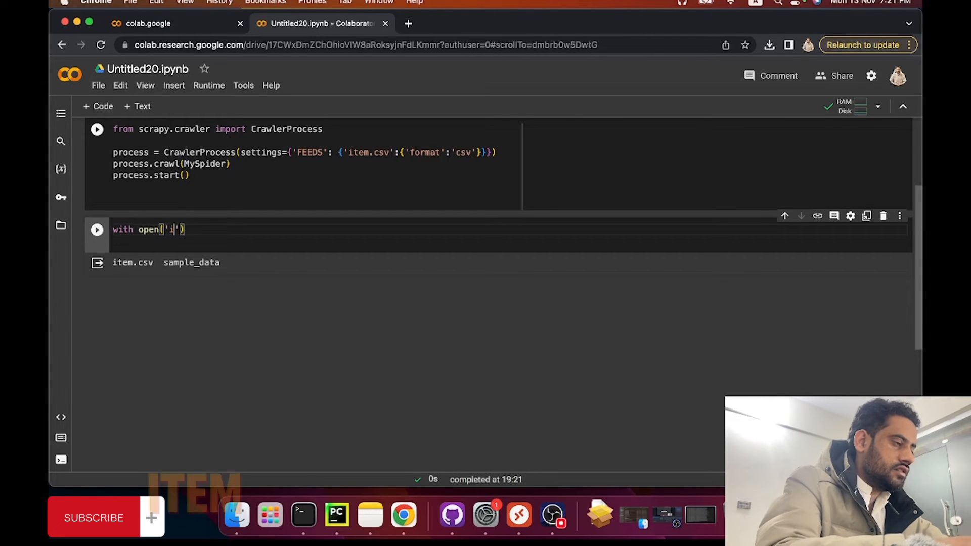
type("tem.csv', '")
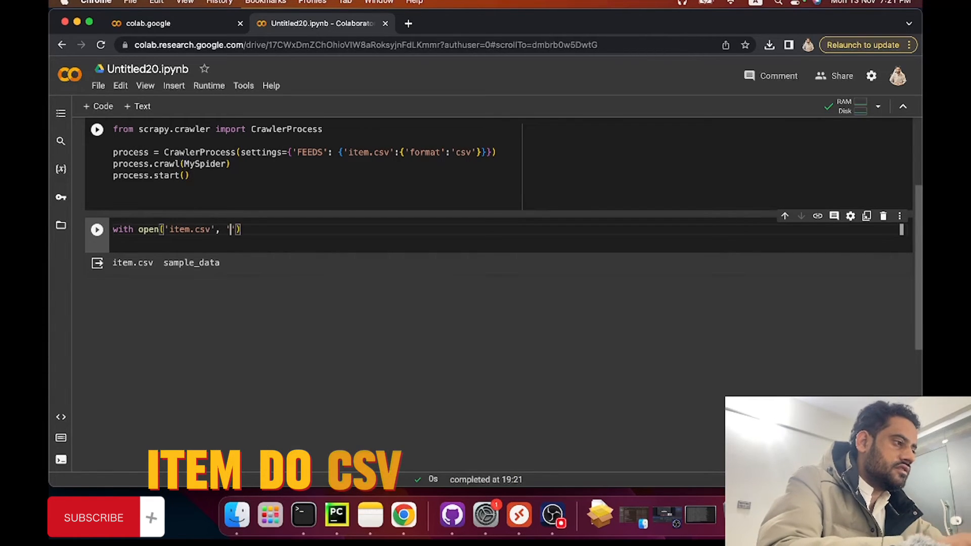
type("r")
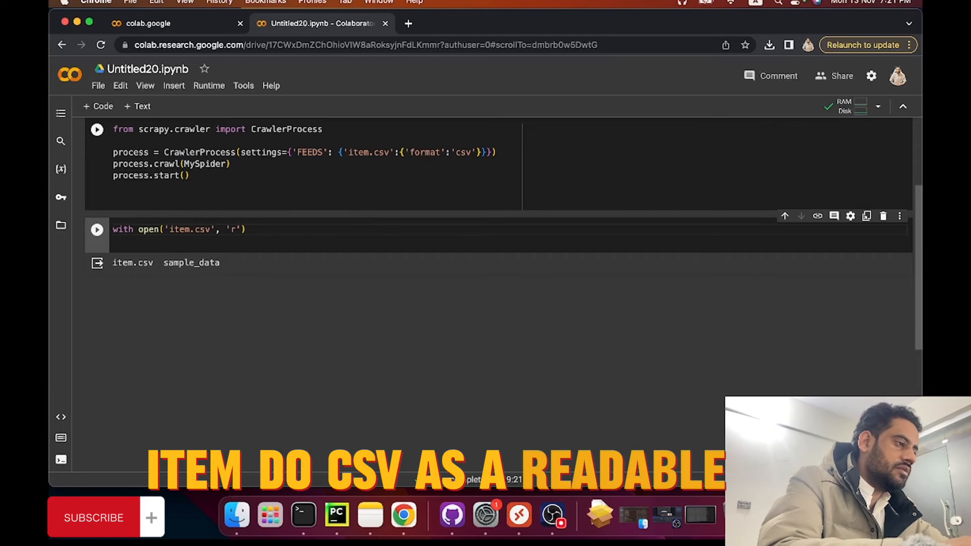
type("as")
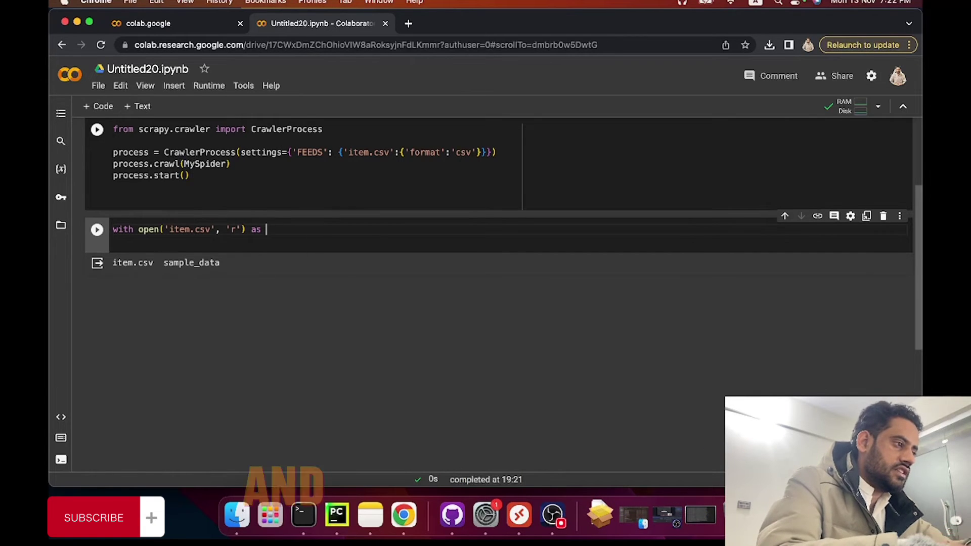
type("f:")
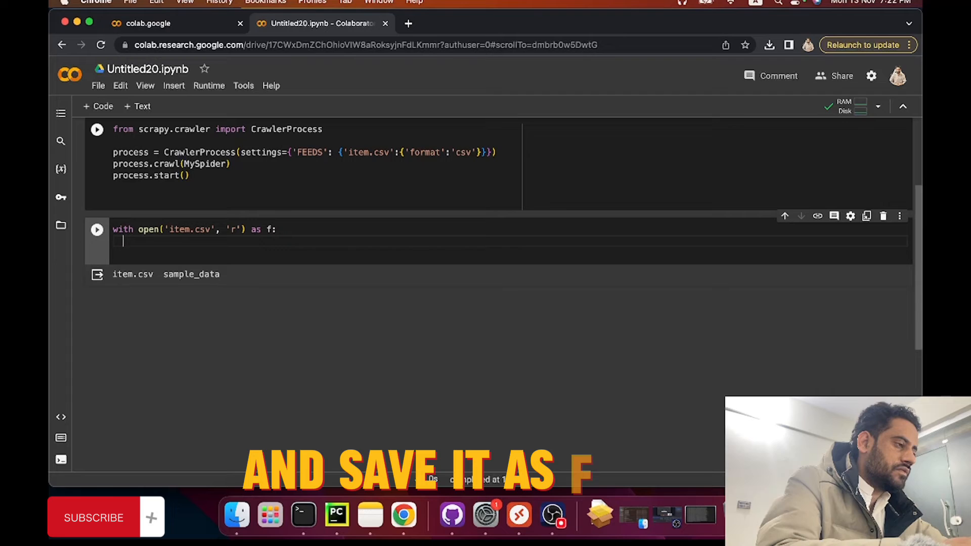
type("print(f.read")
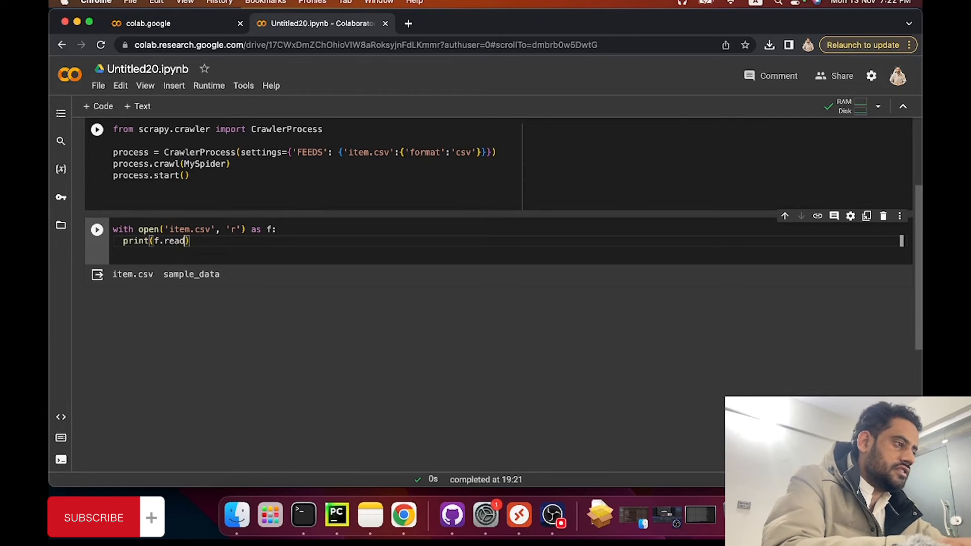
left_click(98, 230)
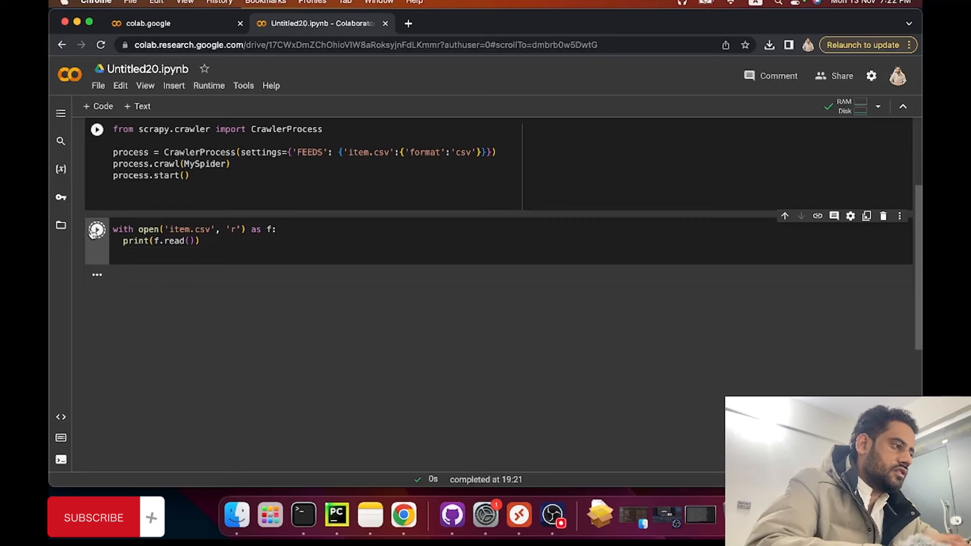
Run the cell to print item.csv's link header and catalogue URLs, then review and close the sharing dialog.
left_click(97, 230)
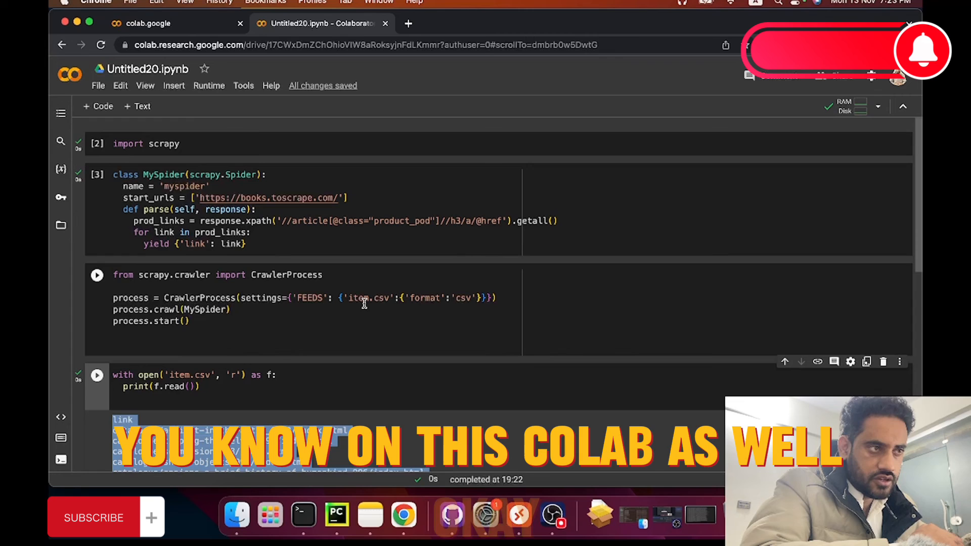
left_click(97, 275)
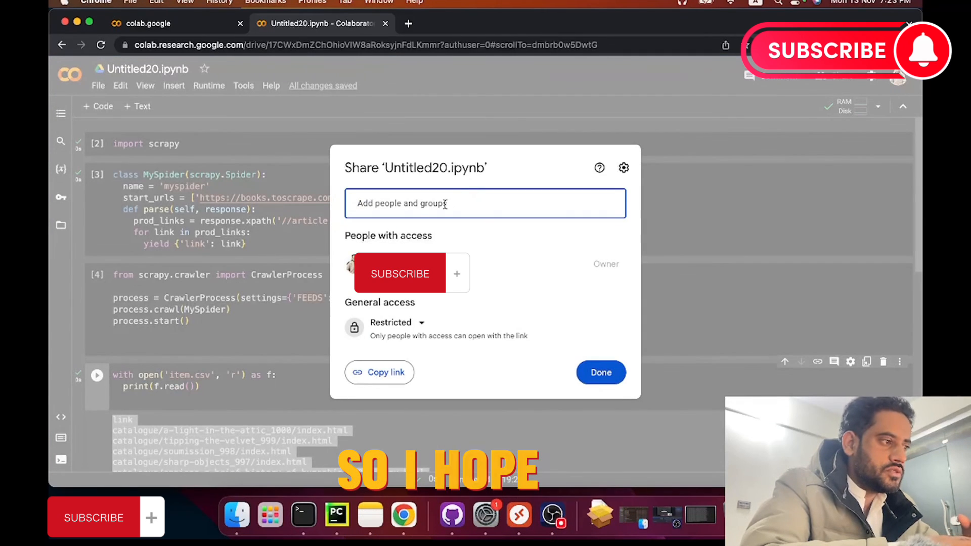
left_click(601, 373)
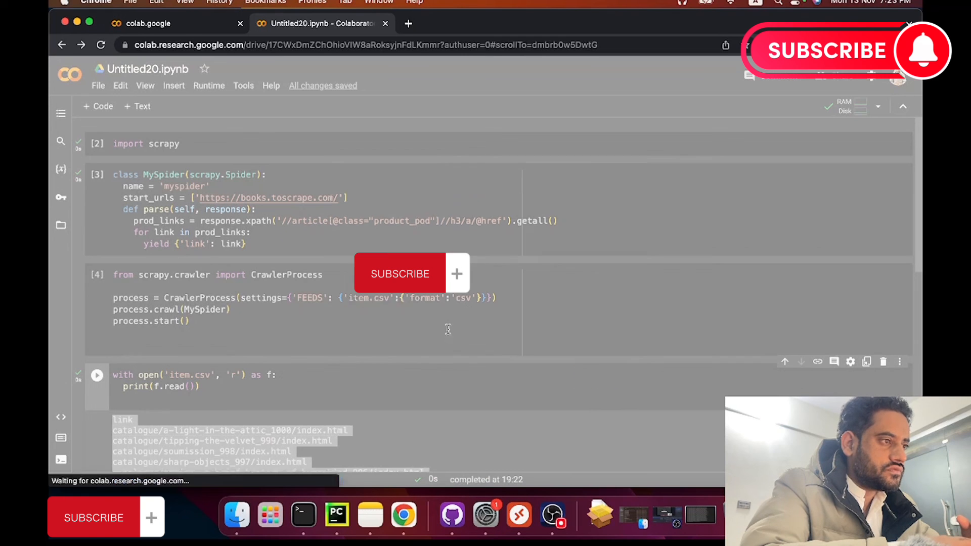